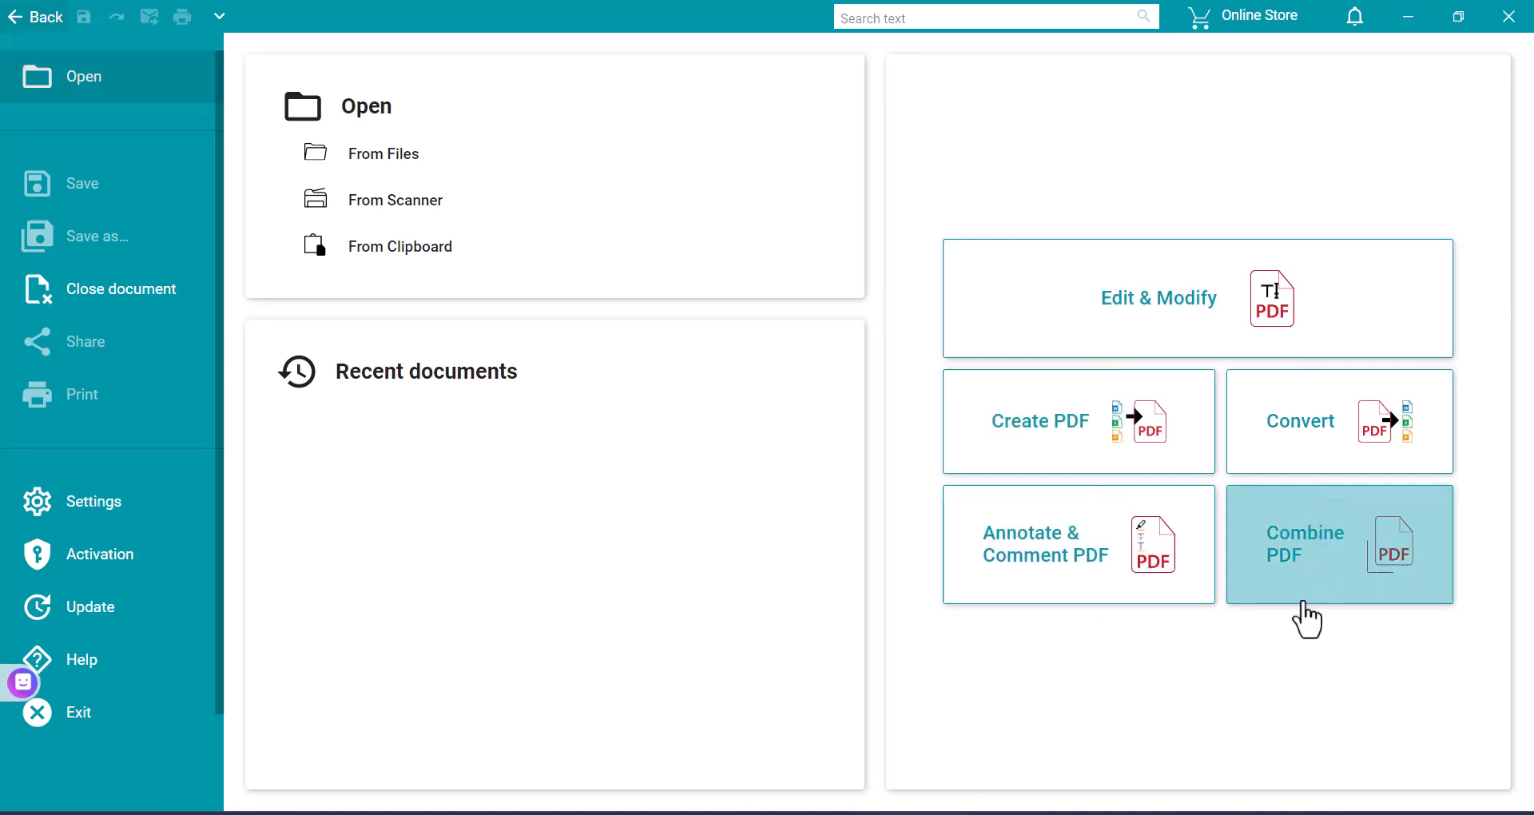
mouse_move(93, 501)
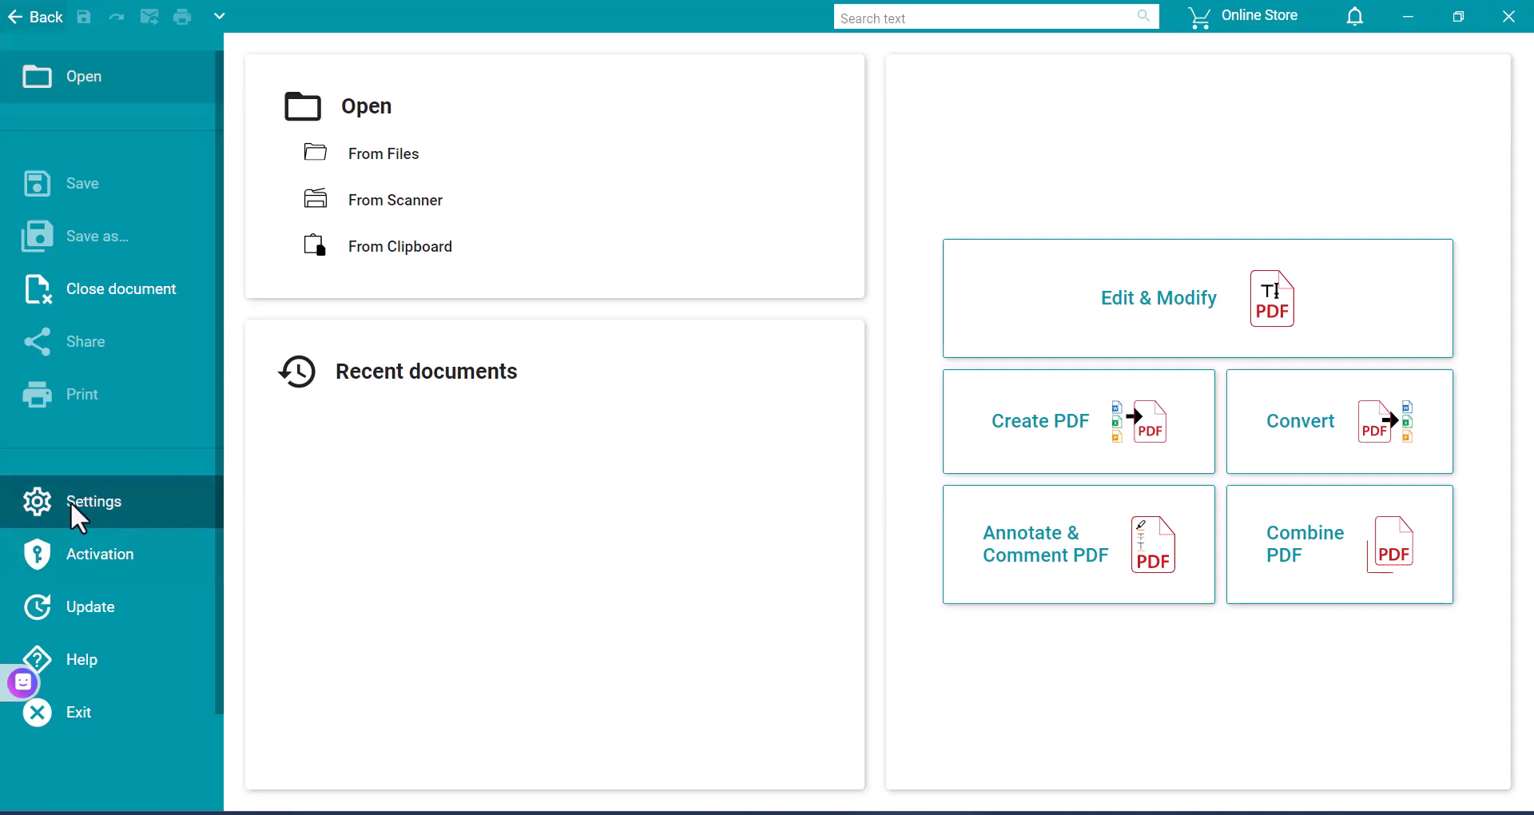
Open Readiris settings and browse the OCR languages, keeping English selected
left_click(93, 502)
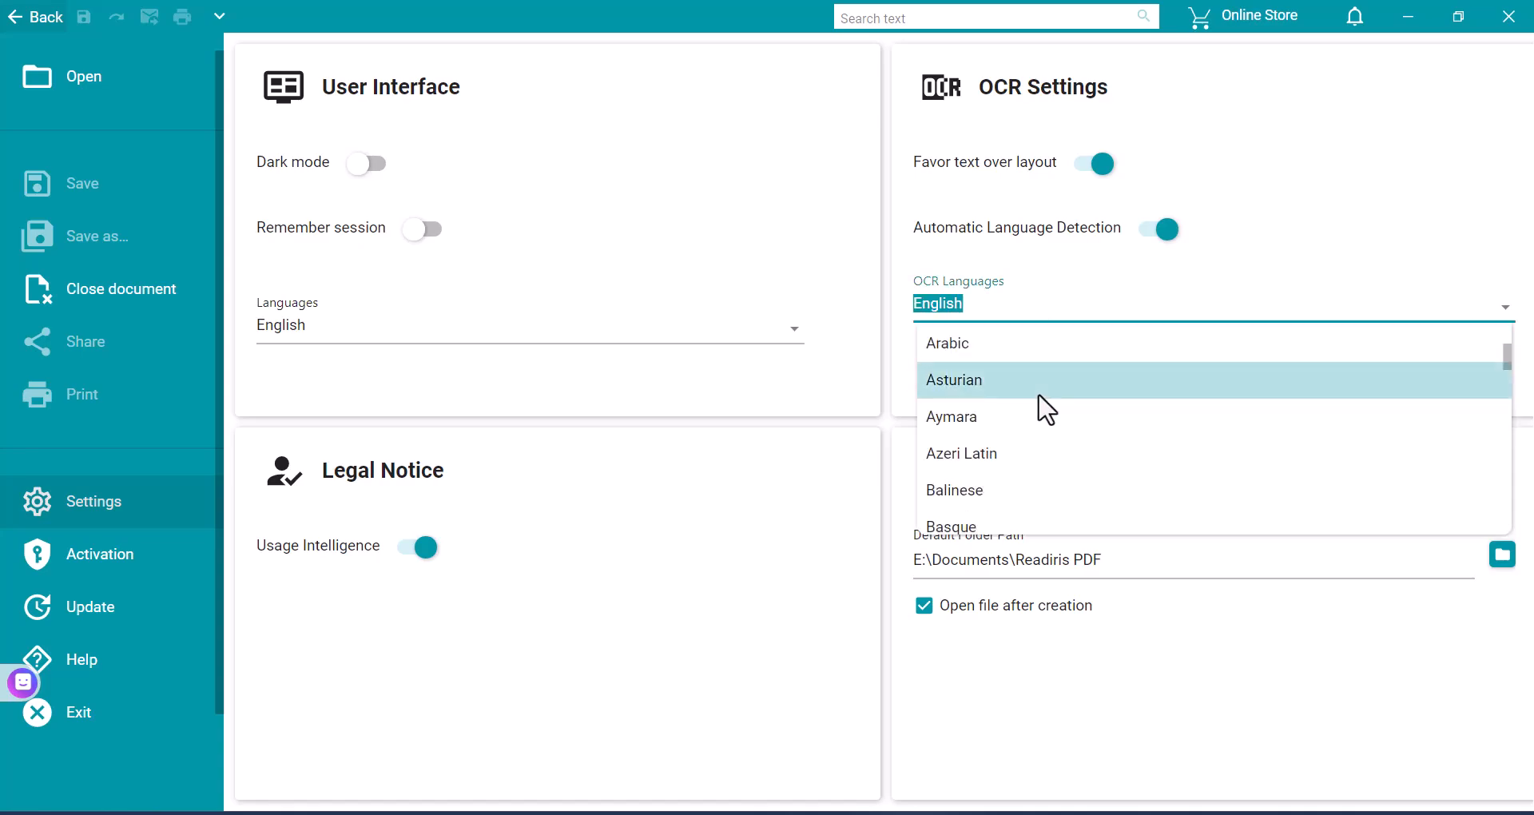
scroll("down", 3)
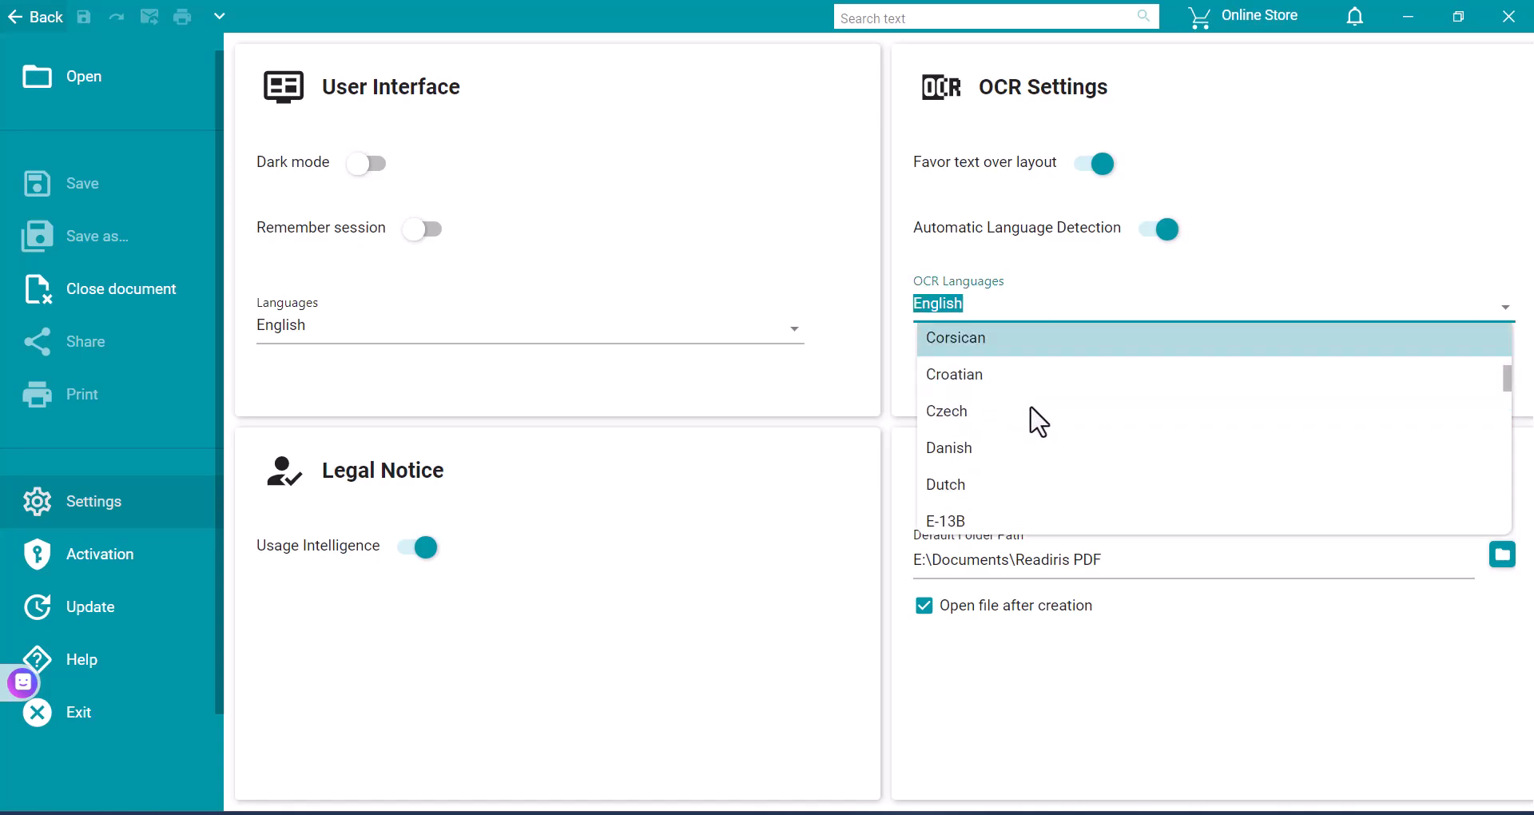
scroll("down", 3)
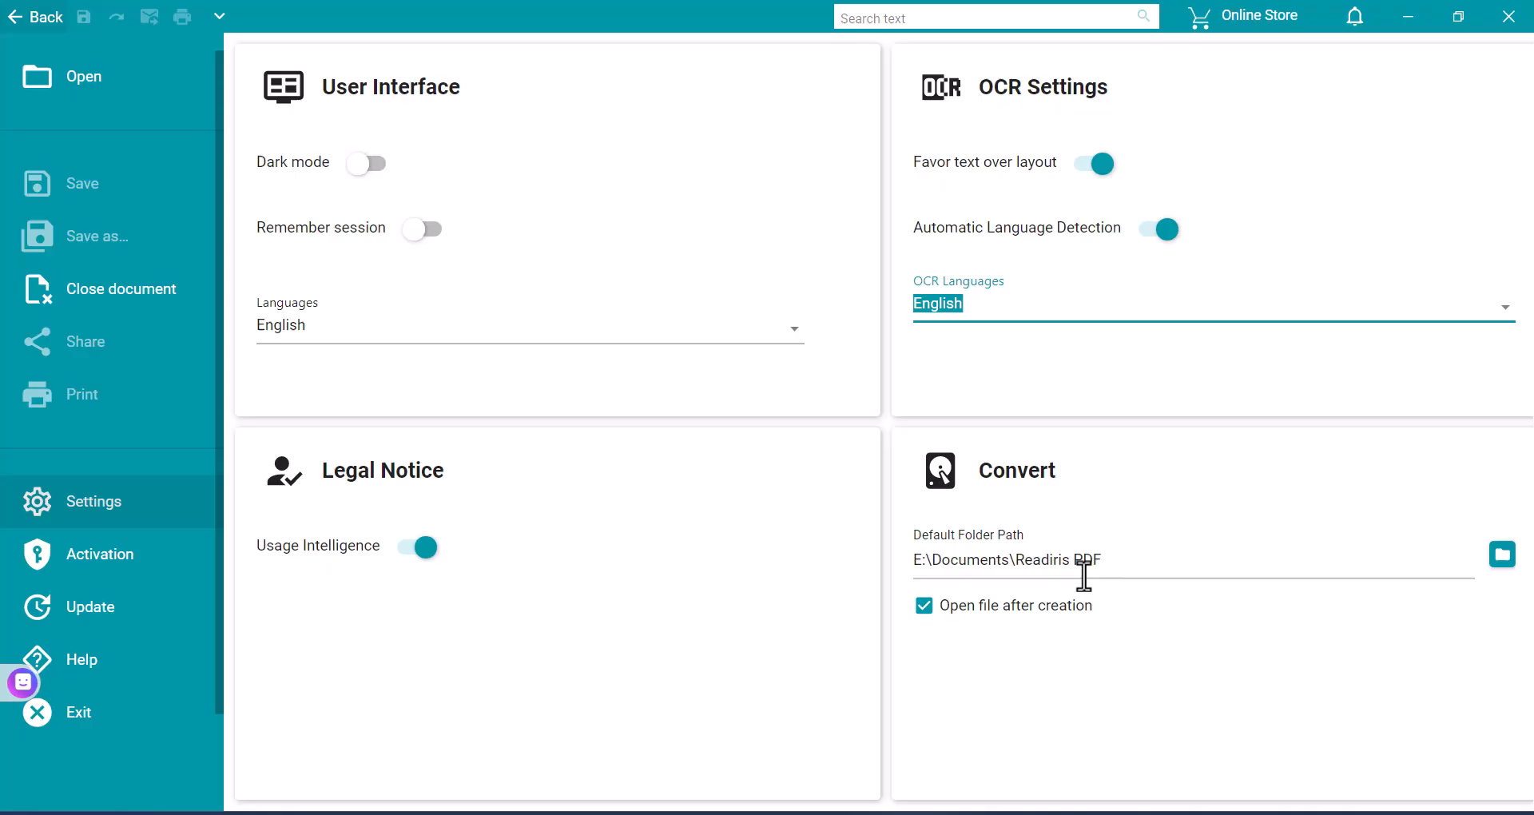
mouse_move(1084, 576)
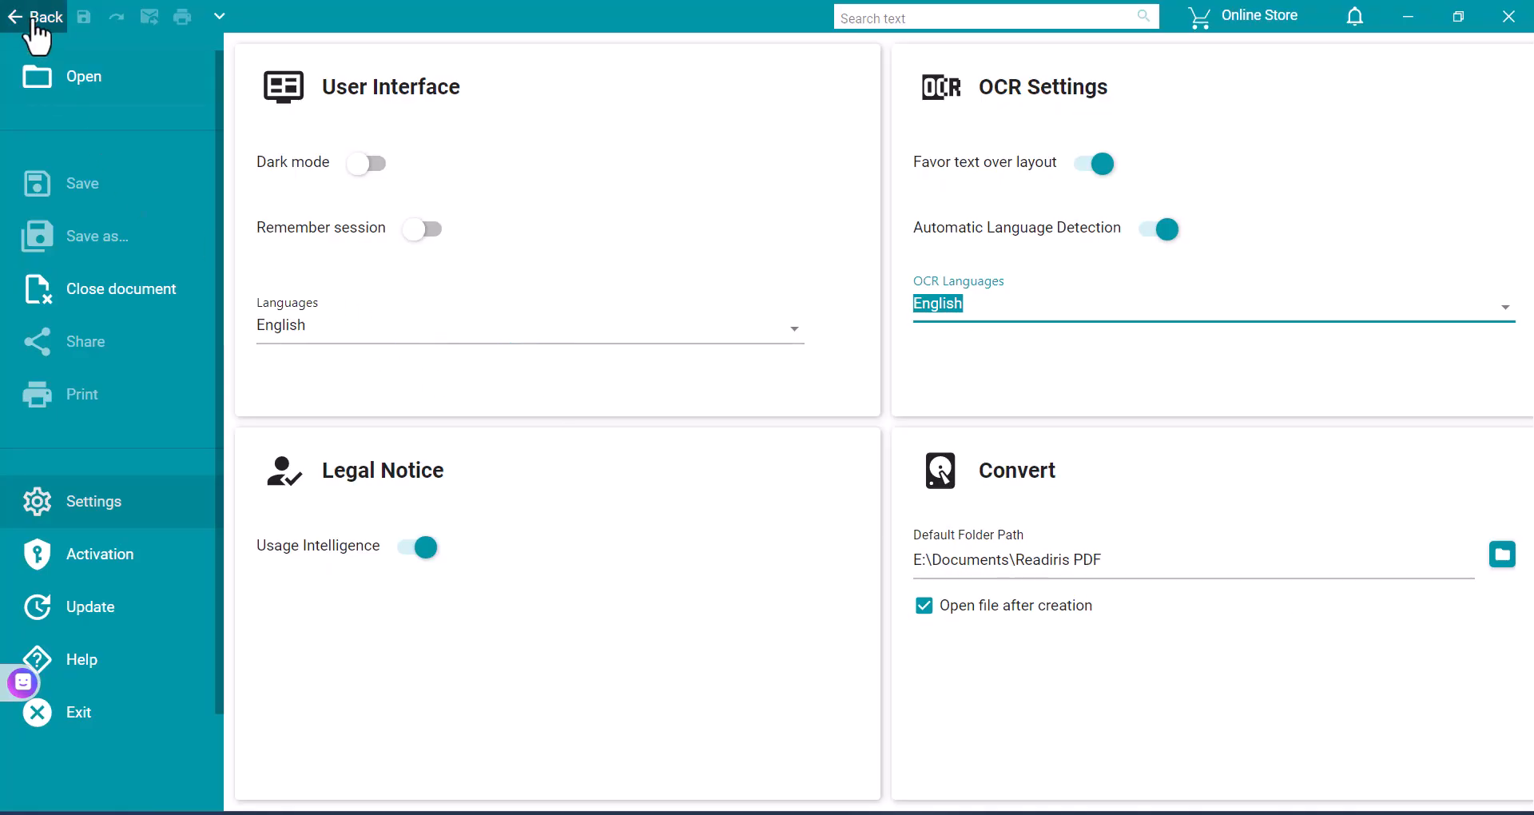
mouse_move(83, 77)
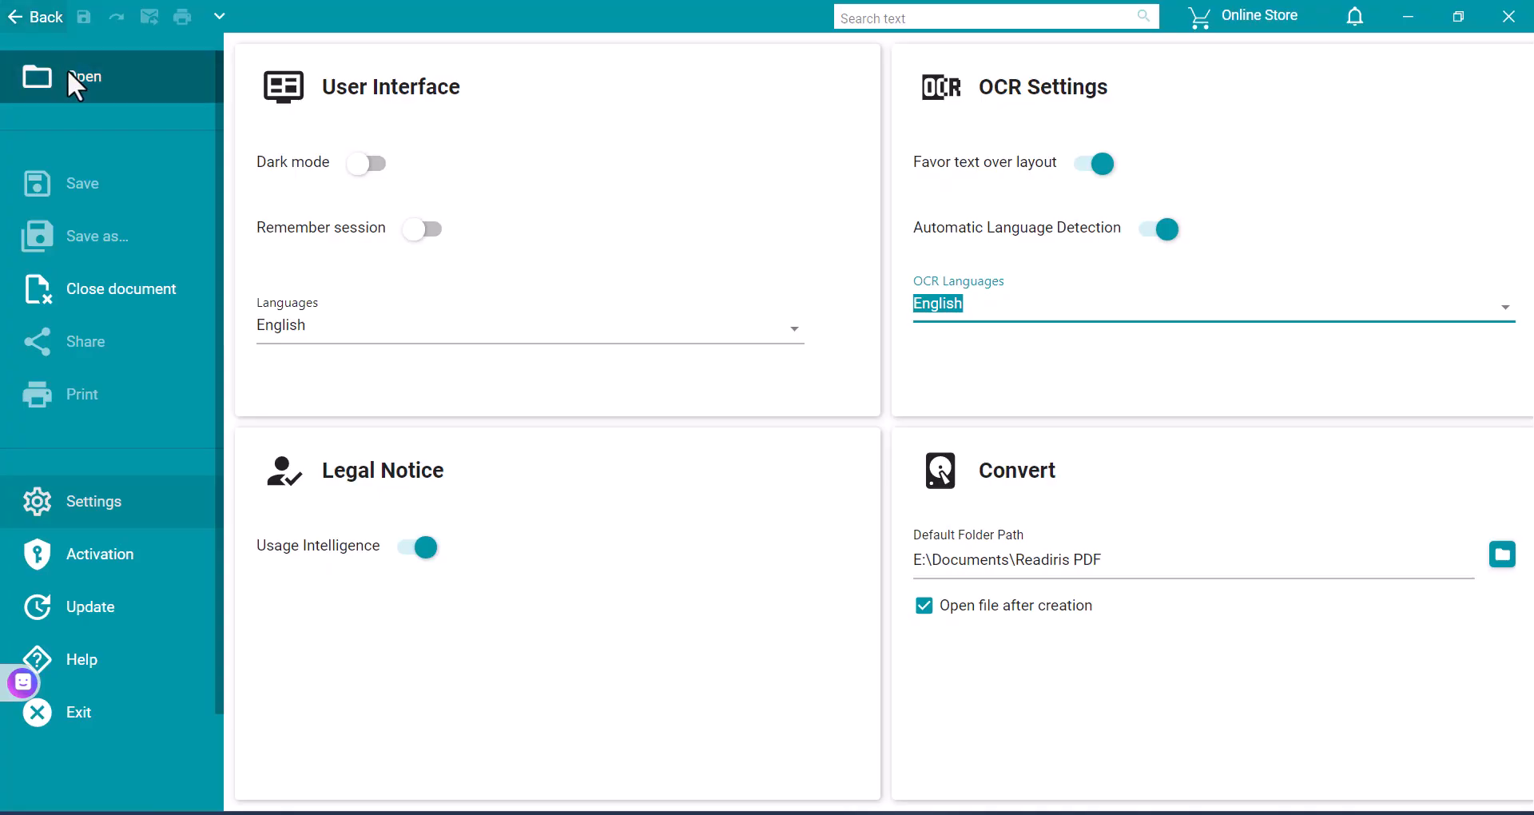
Leave settings and return to the Readiris start screen
left_click(84, 77)
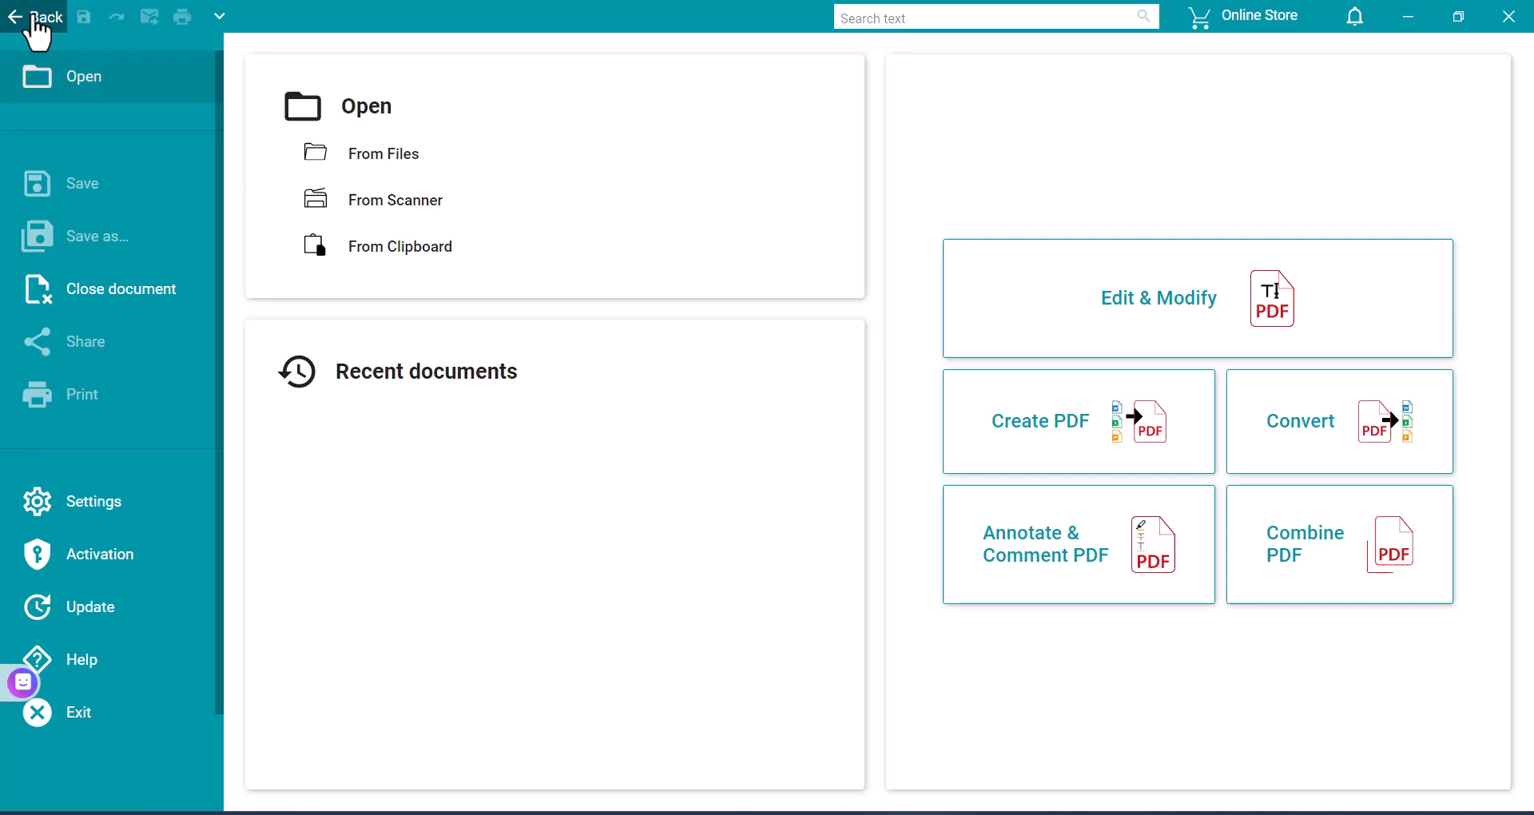
mouse_move(396, 200)
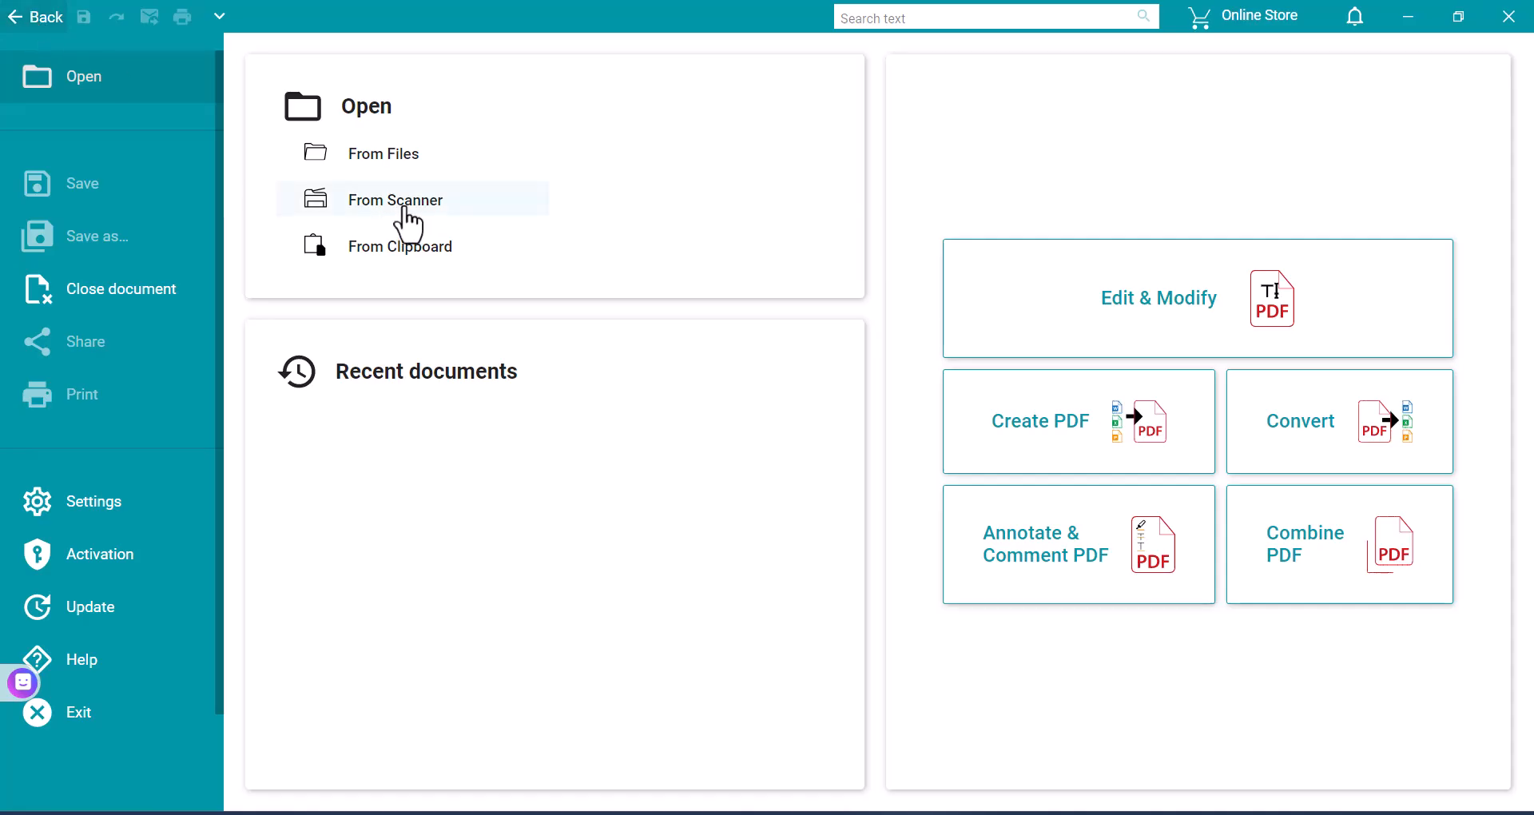
mouse_move(163, 749)
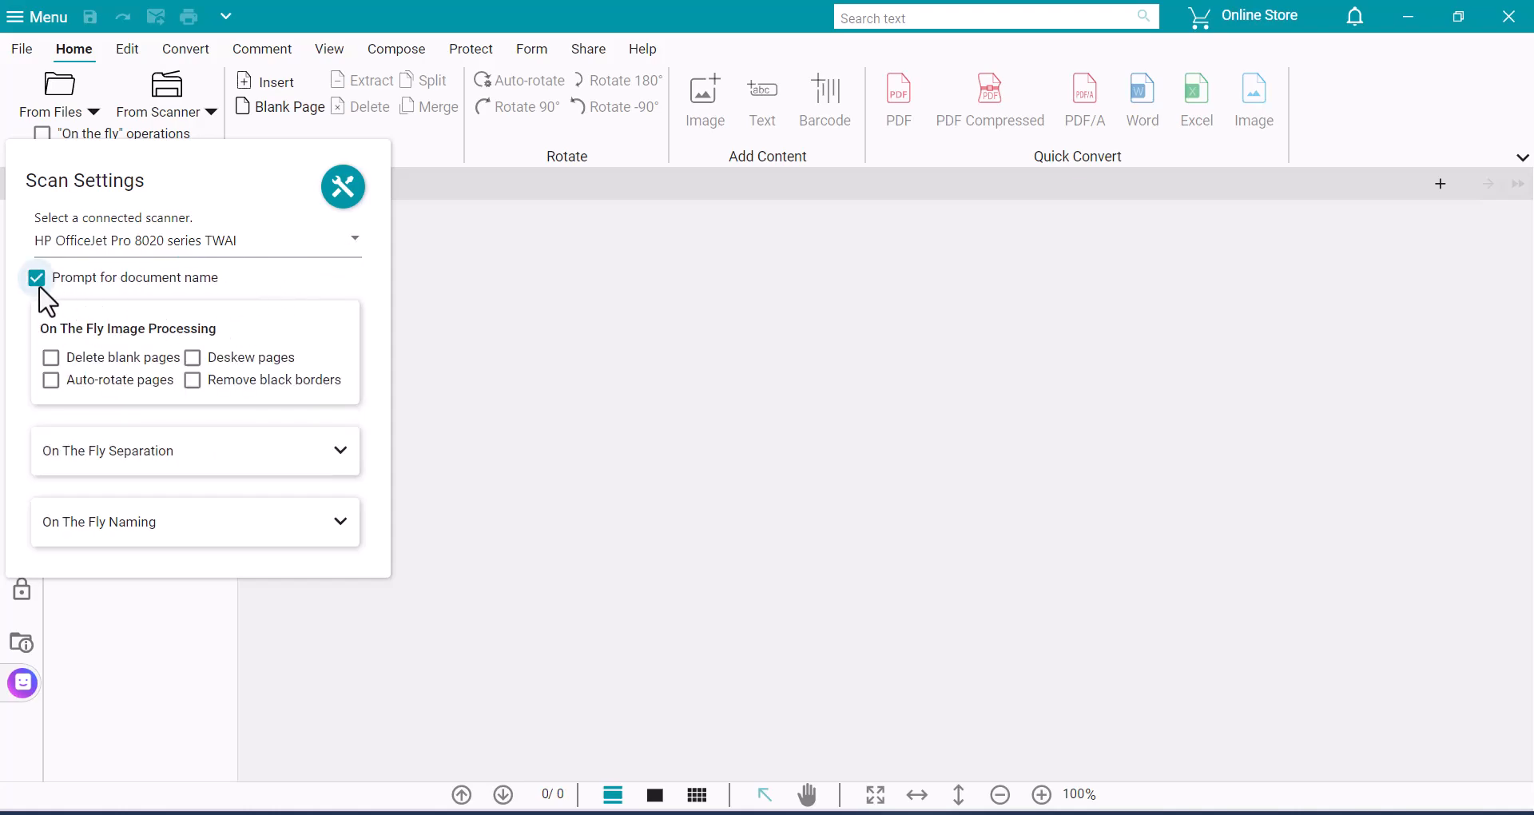
mouse_move(161, 292)
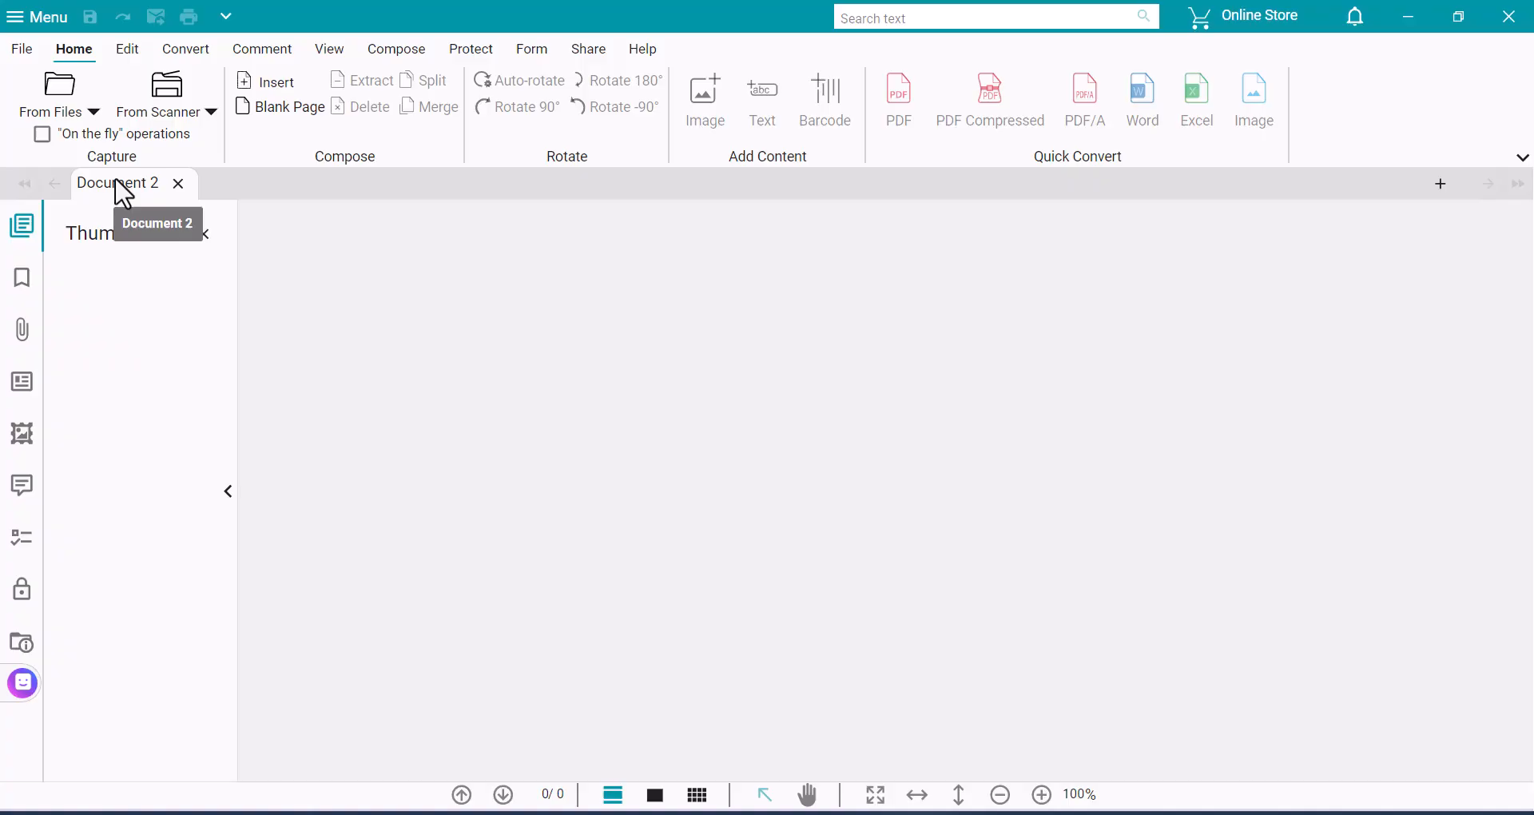
Show the Rename and close context menu for the Document 2 tab
right_click(117, 183)
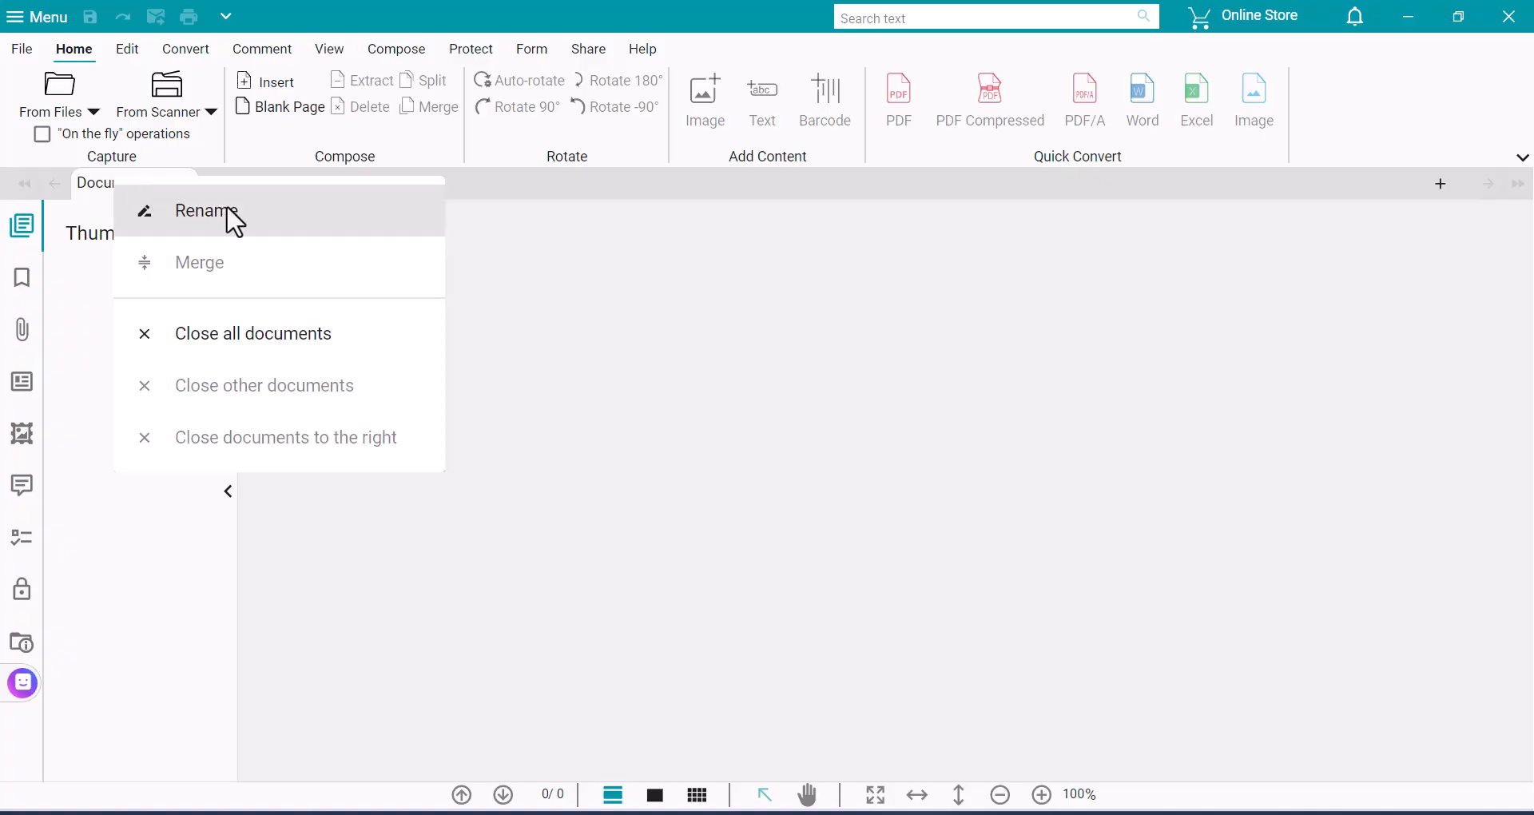
mouse_move(225, 181)
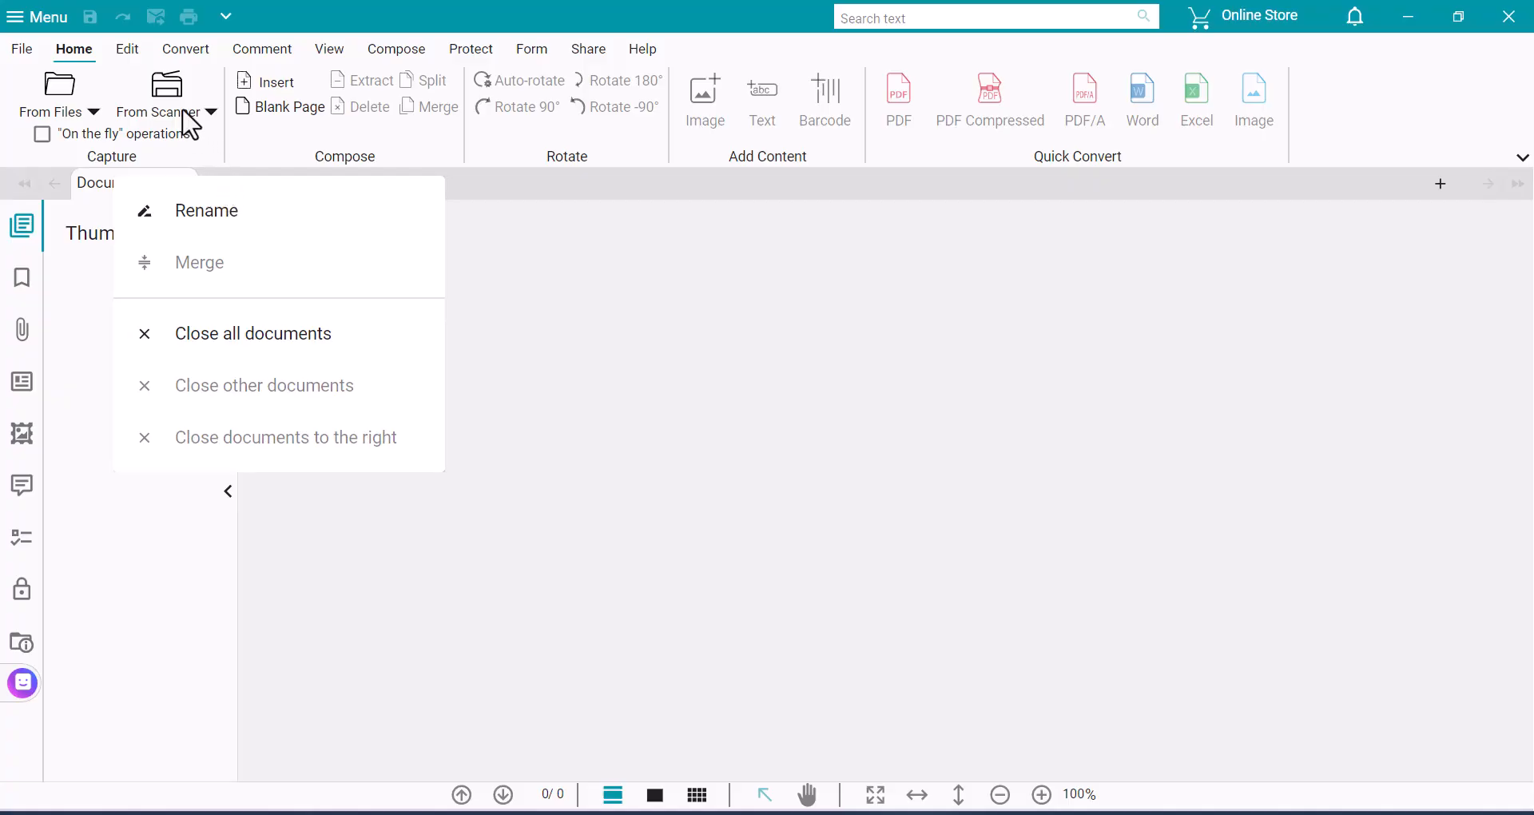
mouse_move(171, 92)
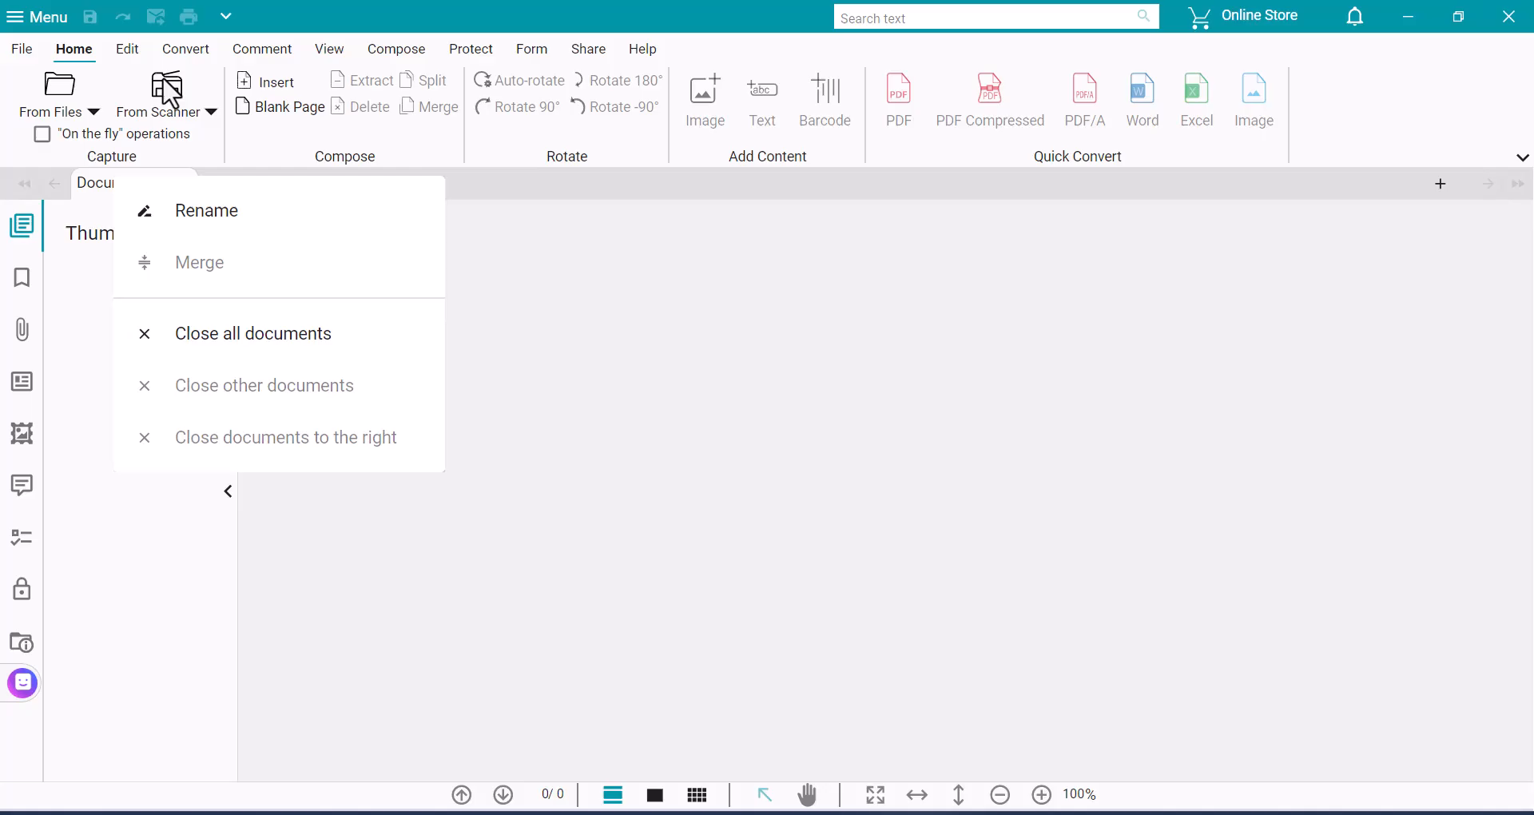
Scan four pages as a colour document from the HP OfficeJet Pro 8020
left_click(158, 88)
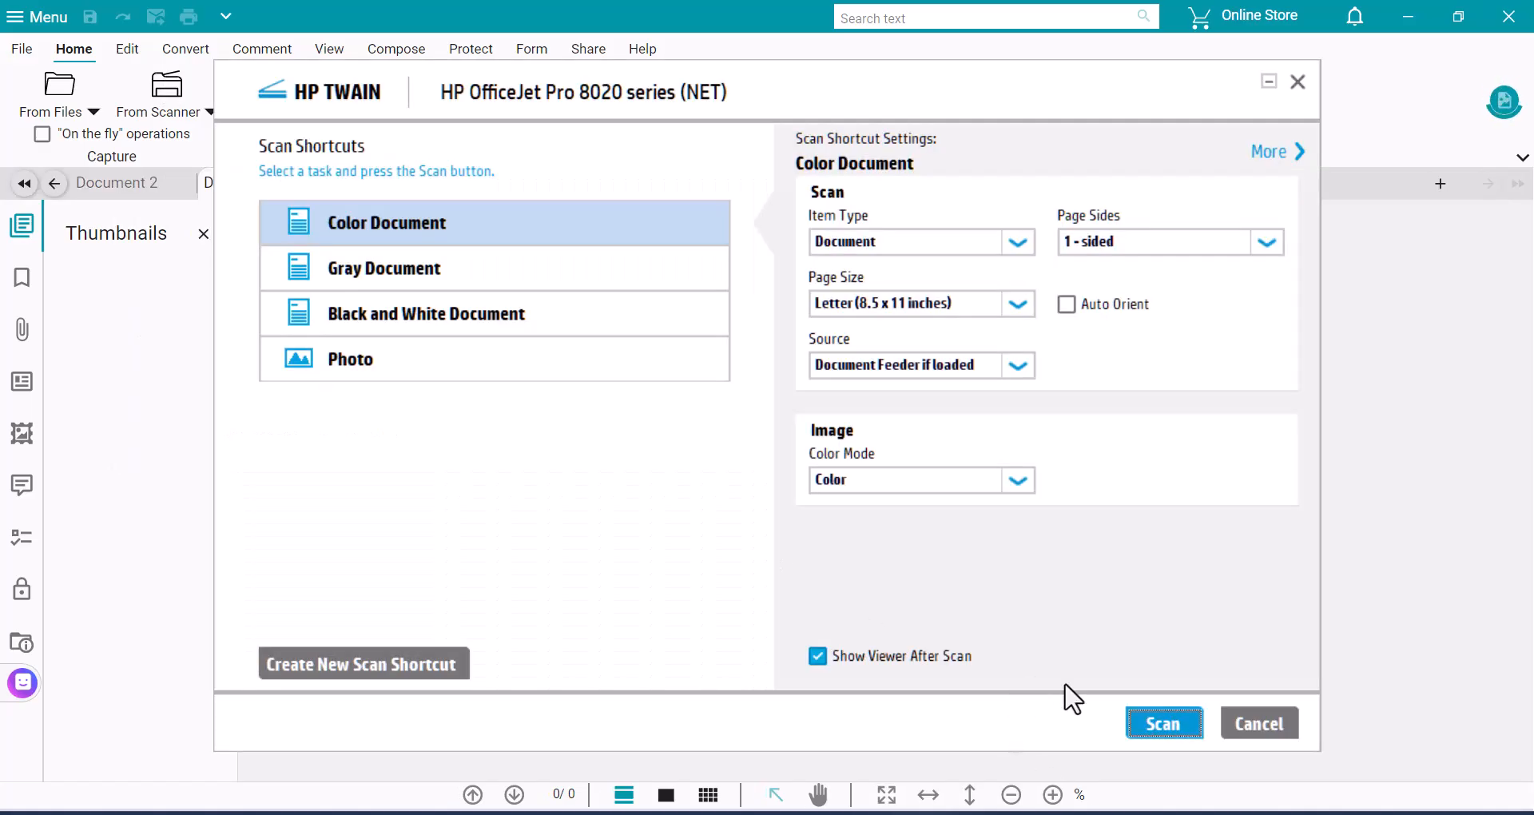
left_click(1163, 723)
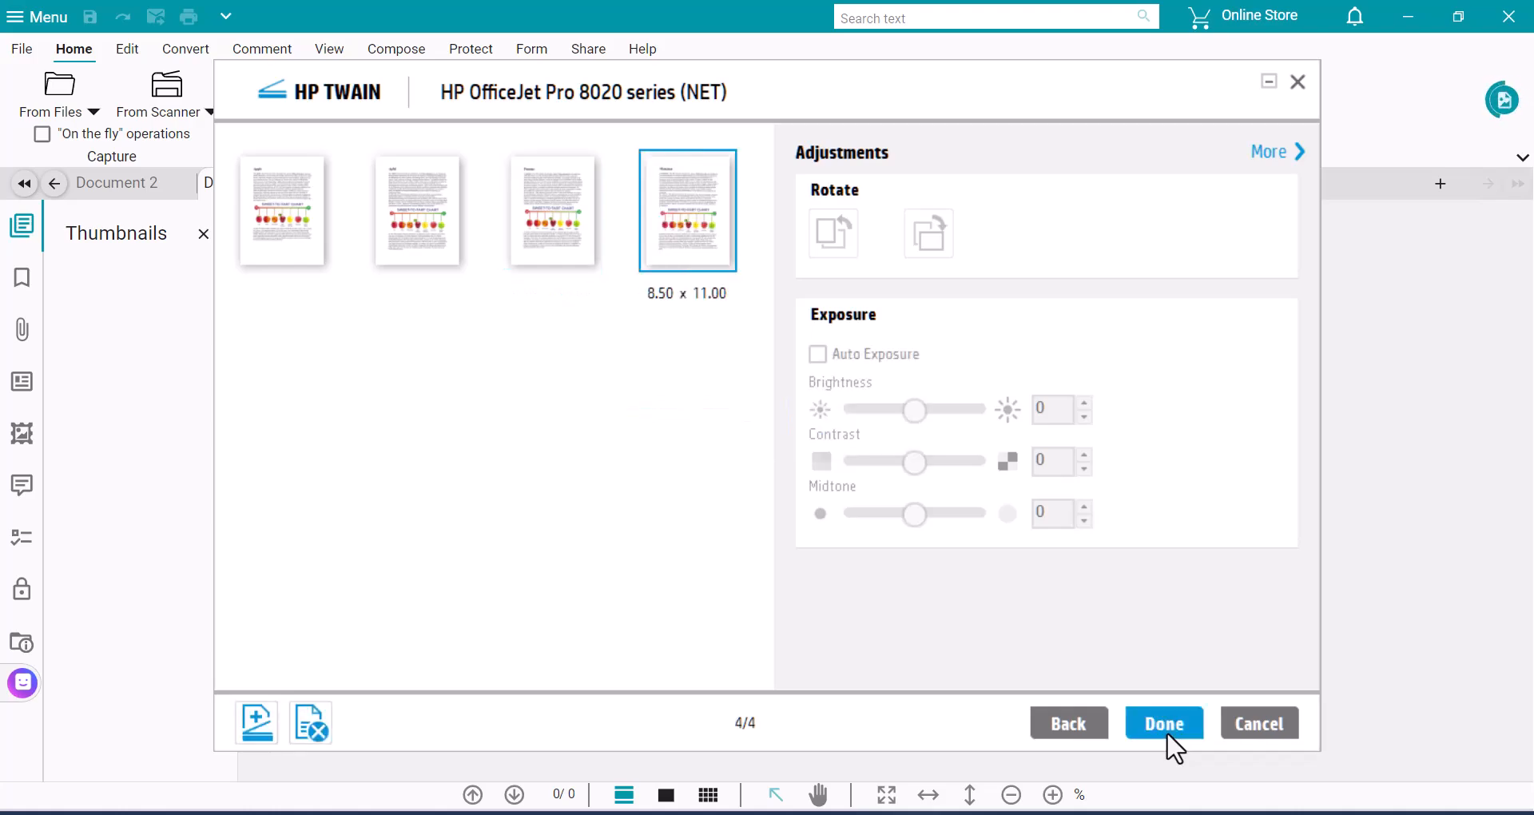
left_click(1163, 723)
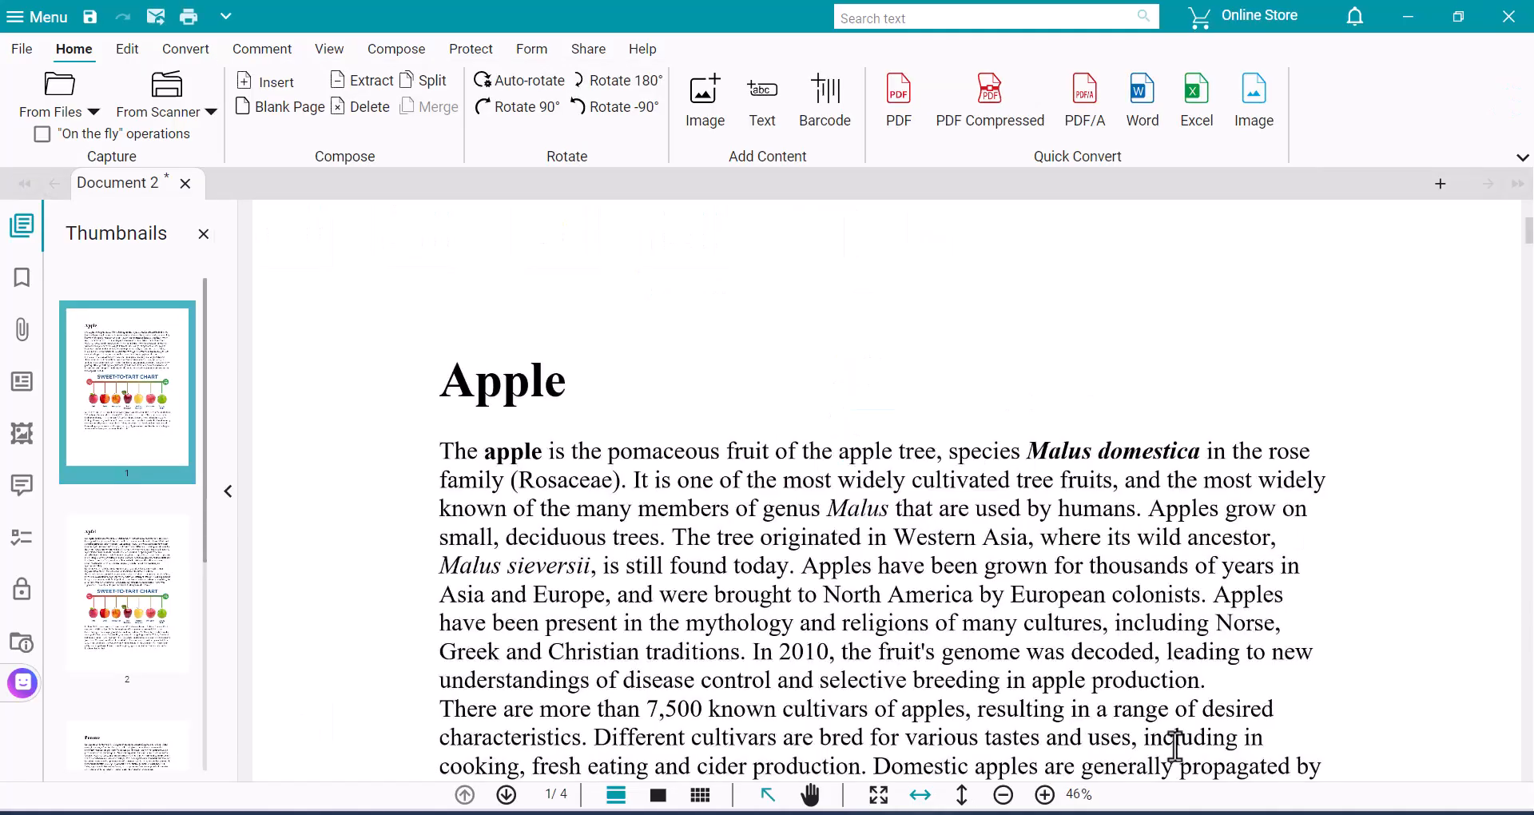
mouse_move(240, 264)
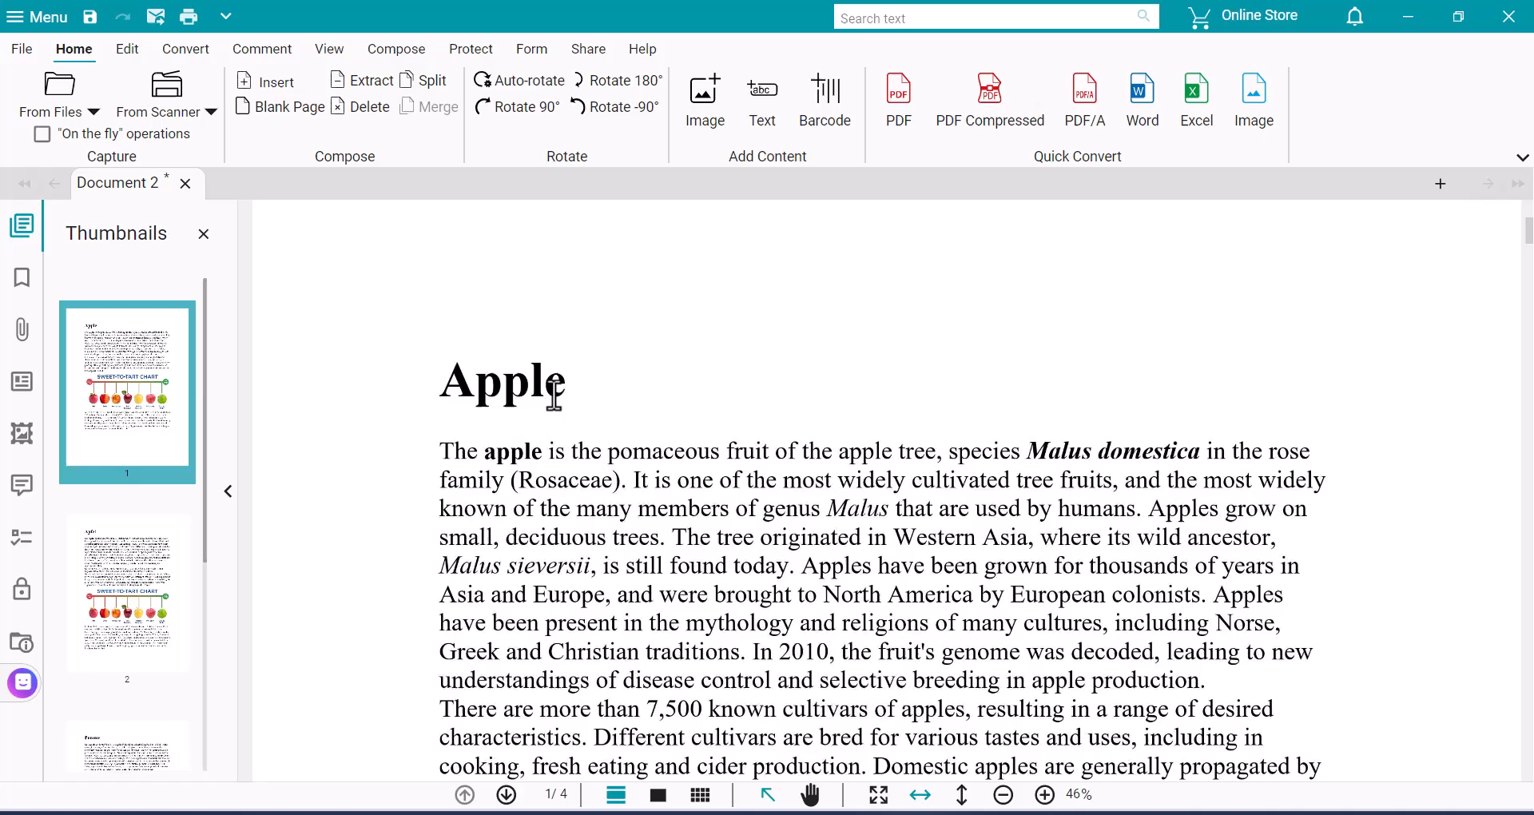
Rename Document 2 to 'Apple' using the title word on page 1
right_click(499, 383)
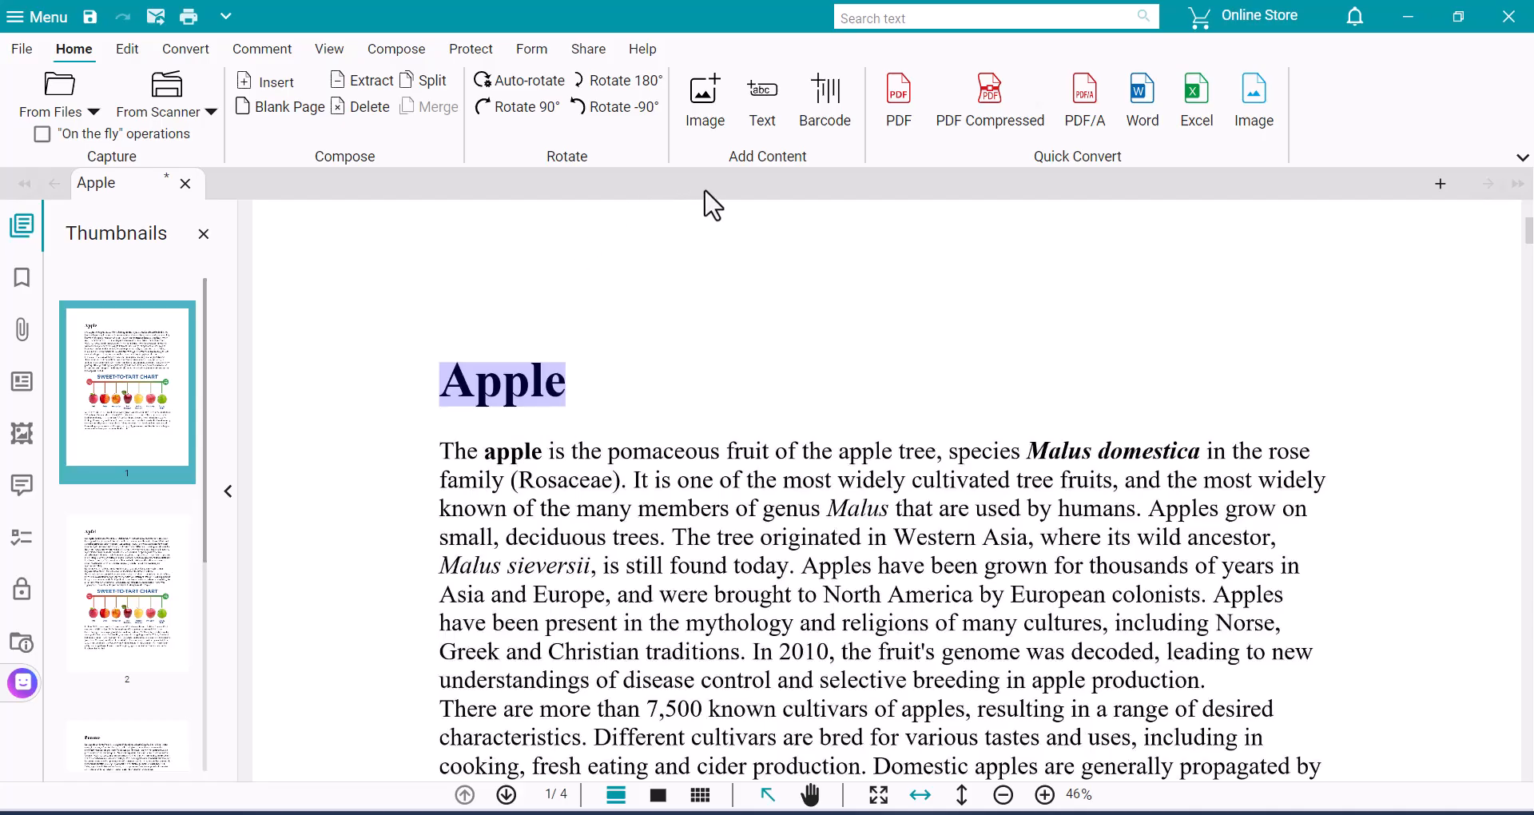
mouse_move(1277, 188)
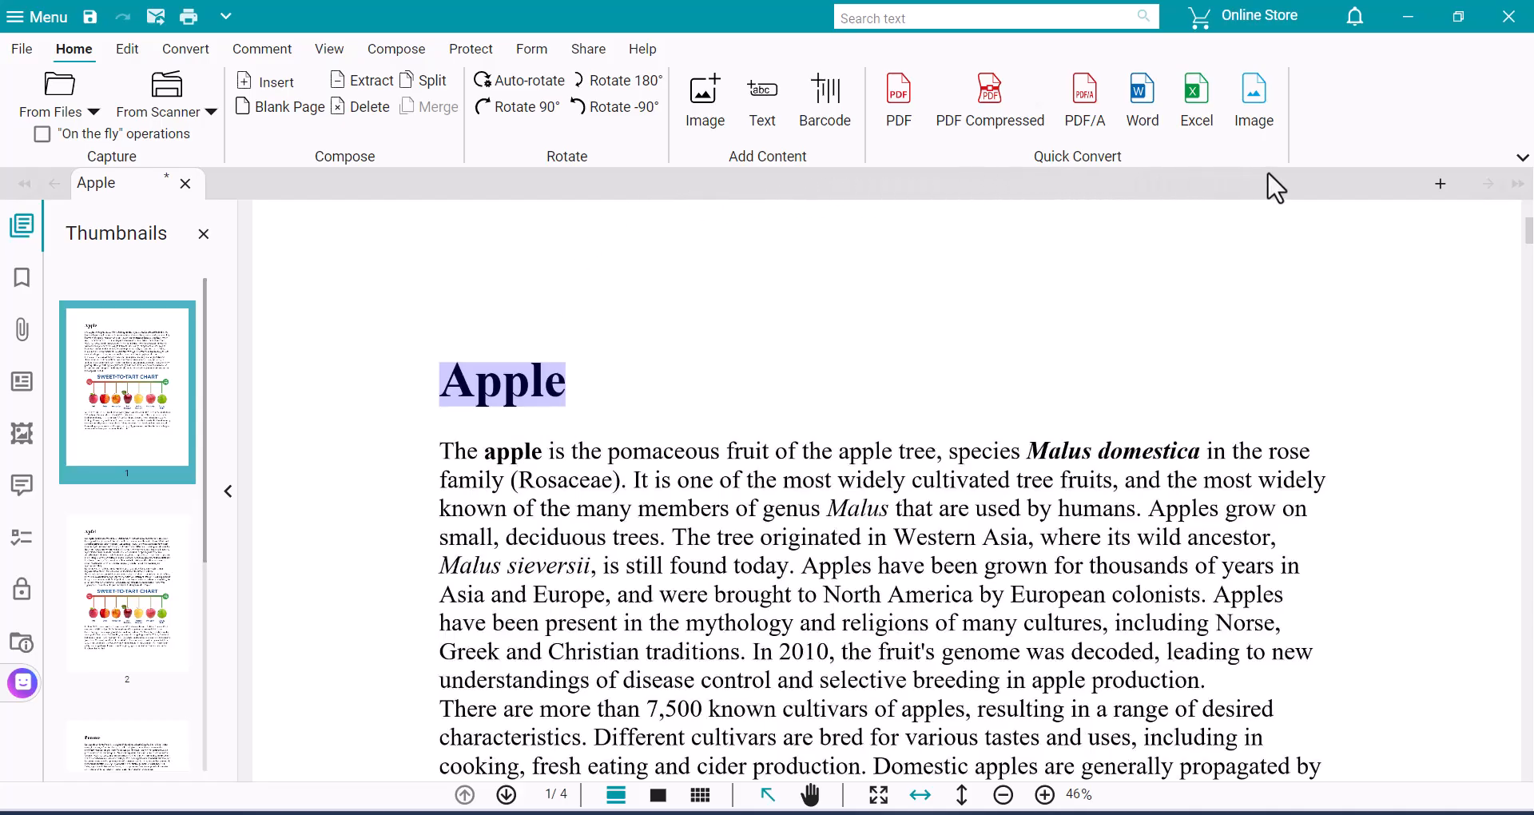
mouse_move(186, 48)
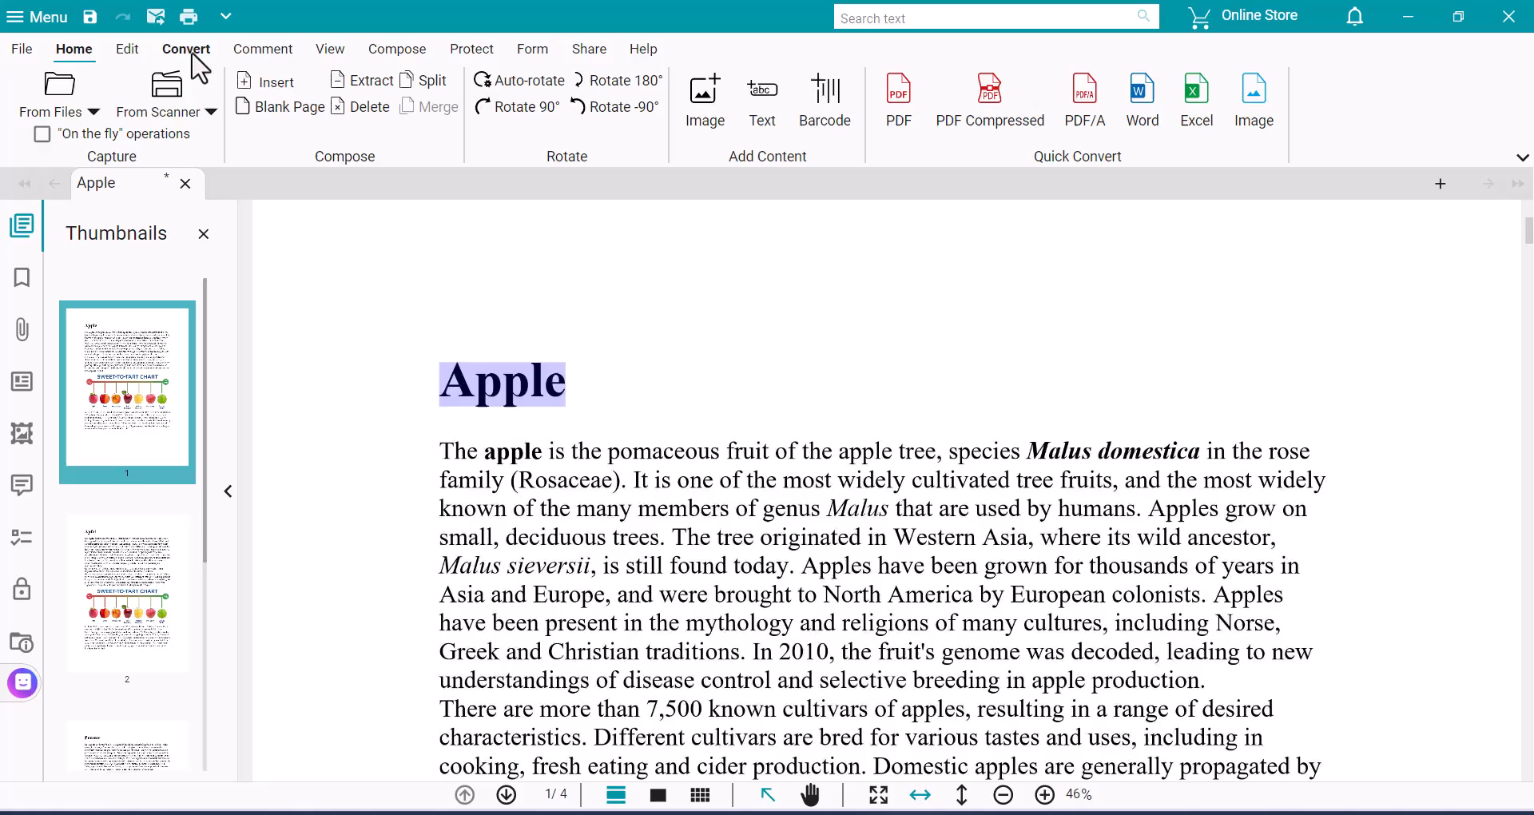
Convert Apple to Word with the Flowing document structure setting
left_click(185, 48)
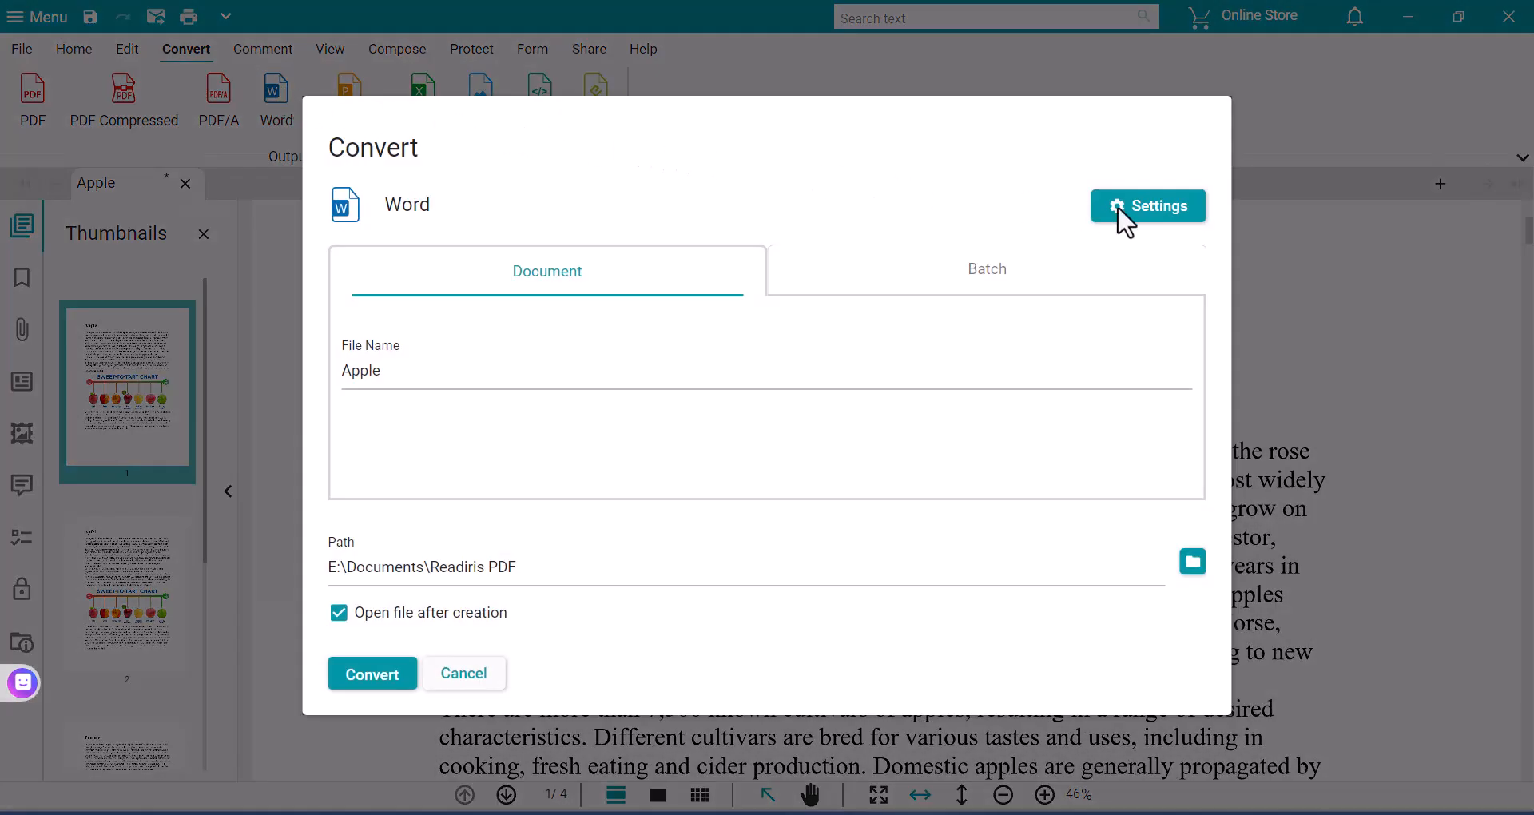
left_click(1147, 205)
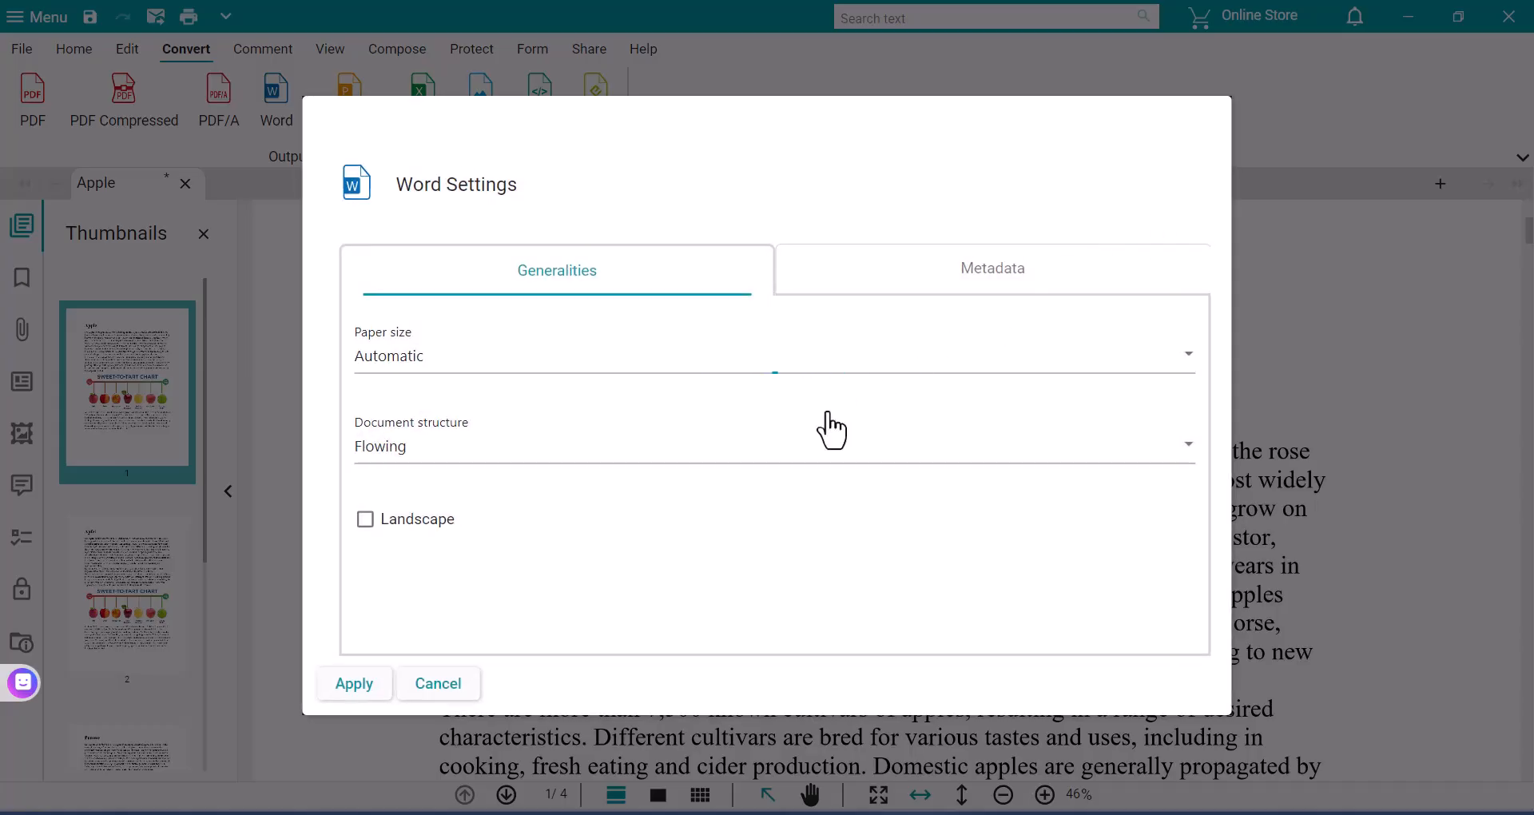
left_click(772, 445)
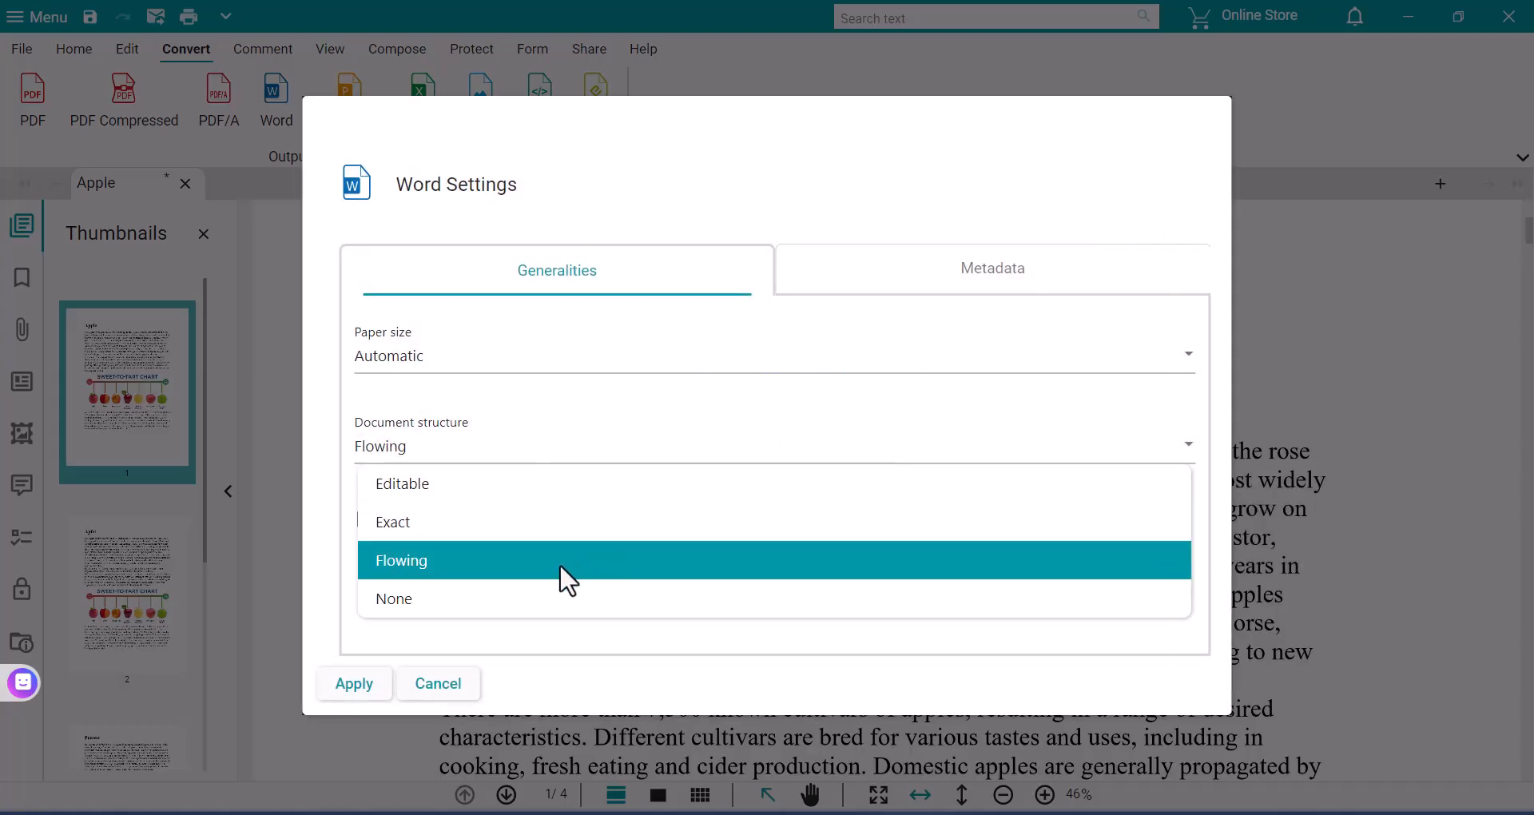
left_click(401, 560)
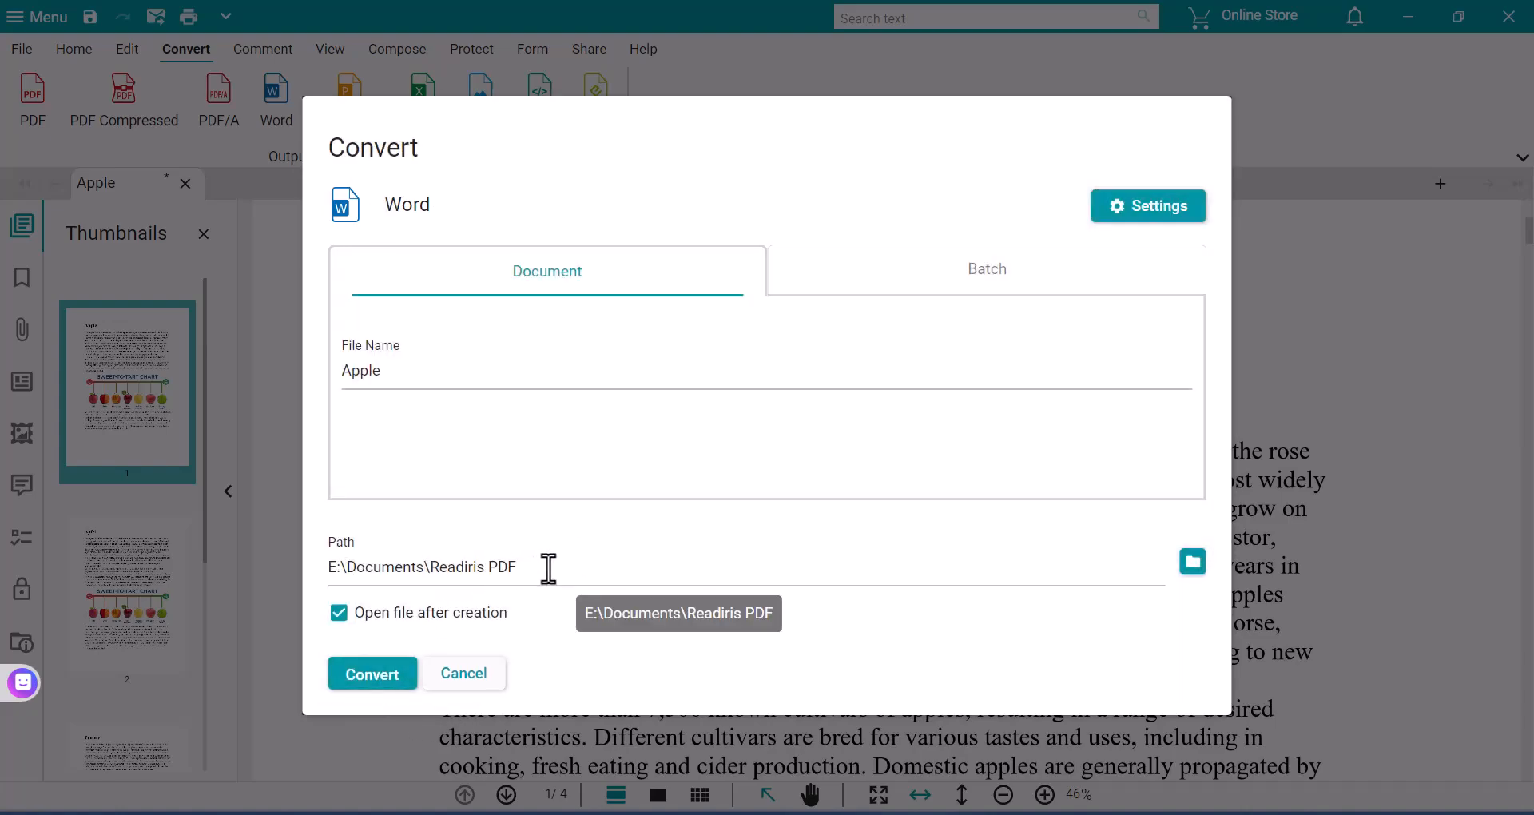
left_click(372, 673)
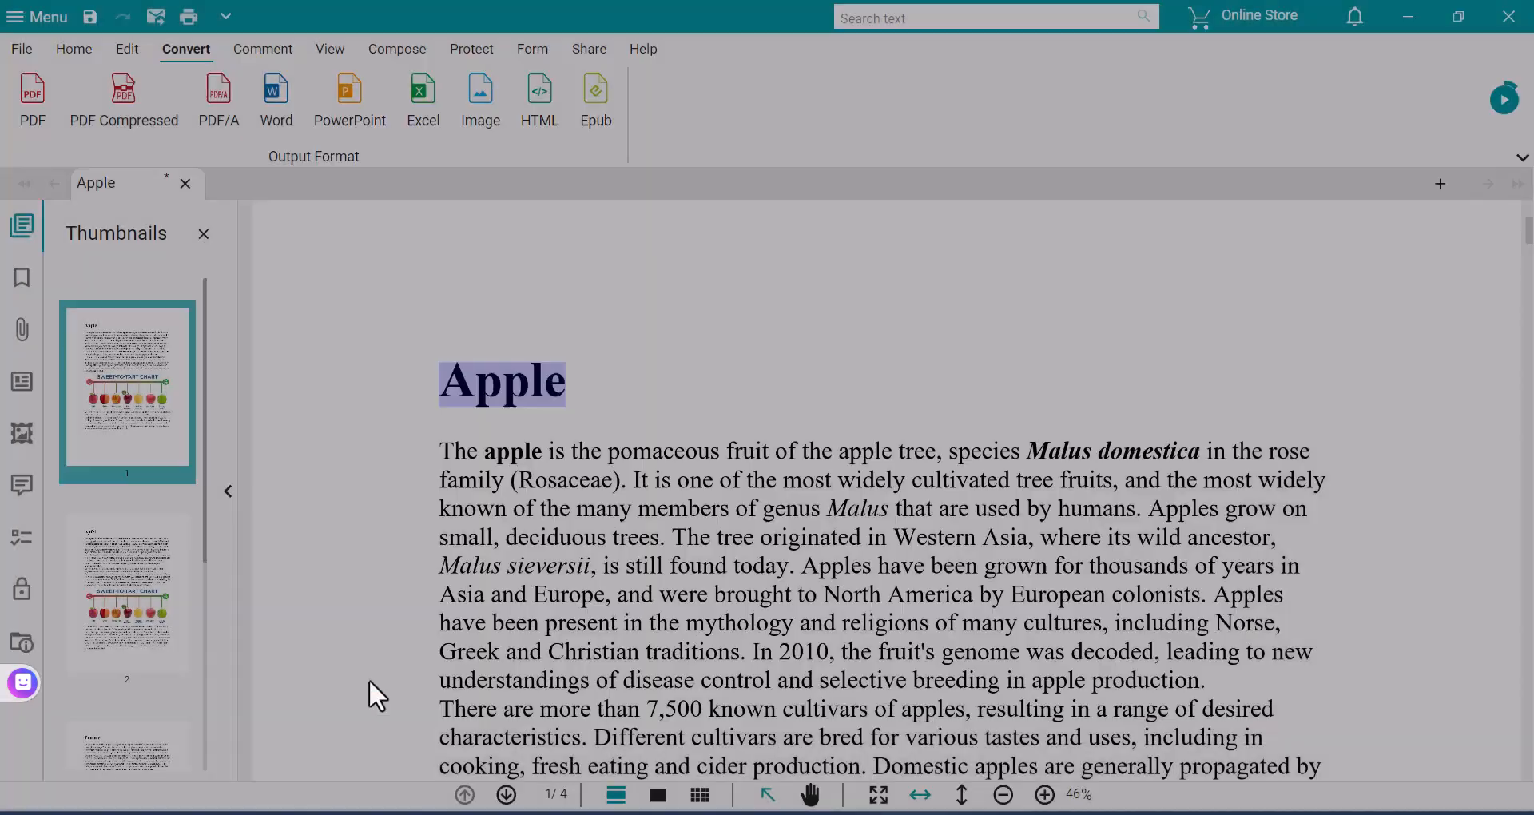
Scroll through english-en.docx in Word to review the German, Spanish and Dutch sections
left_click(276, 97)
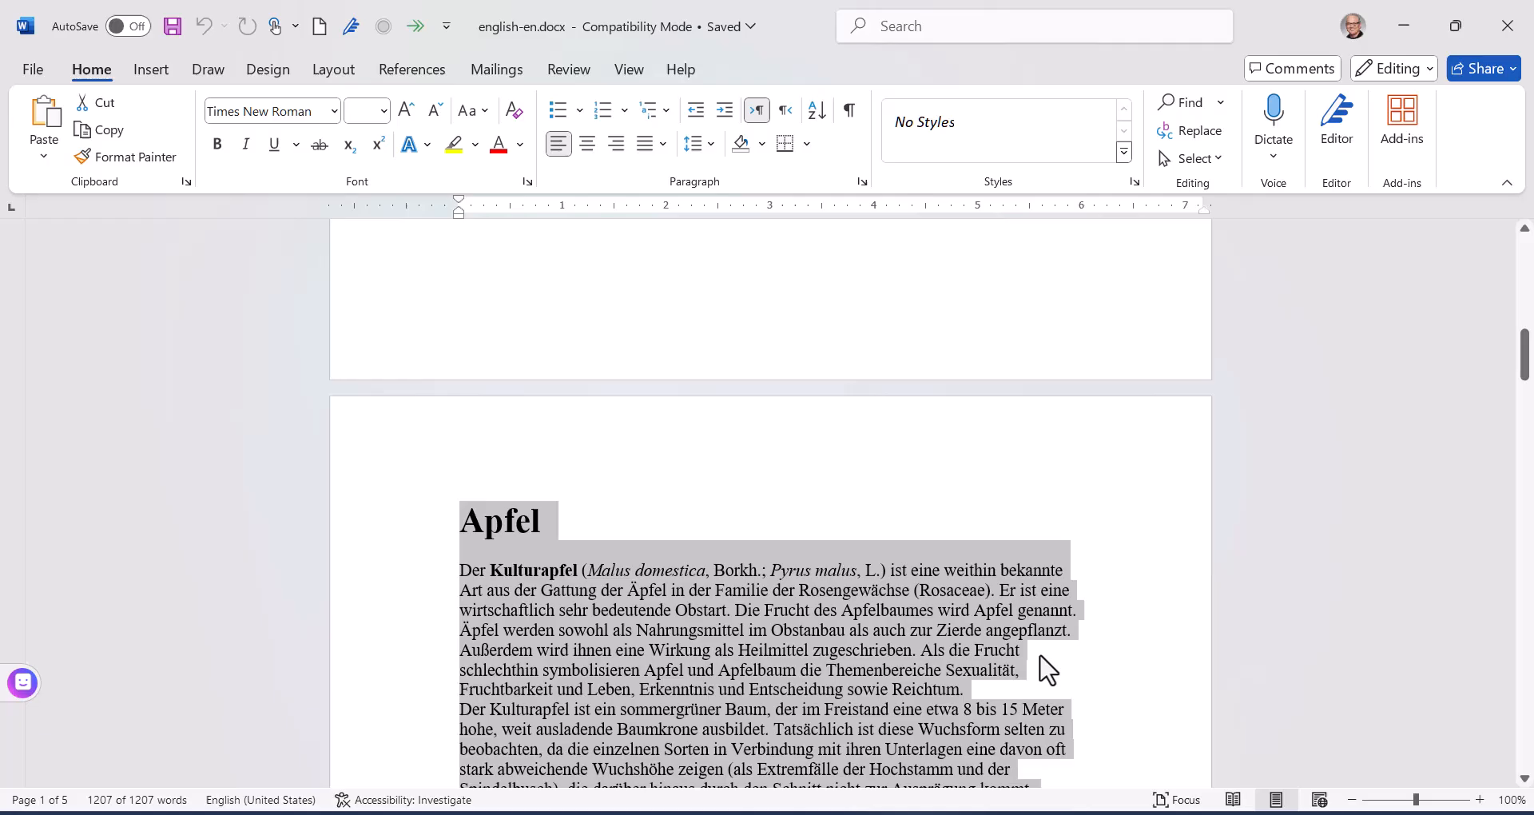
scroll("down", 3)
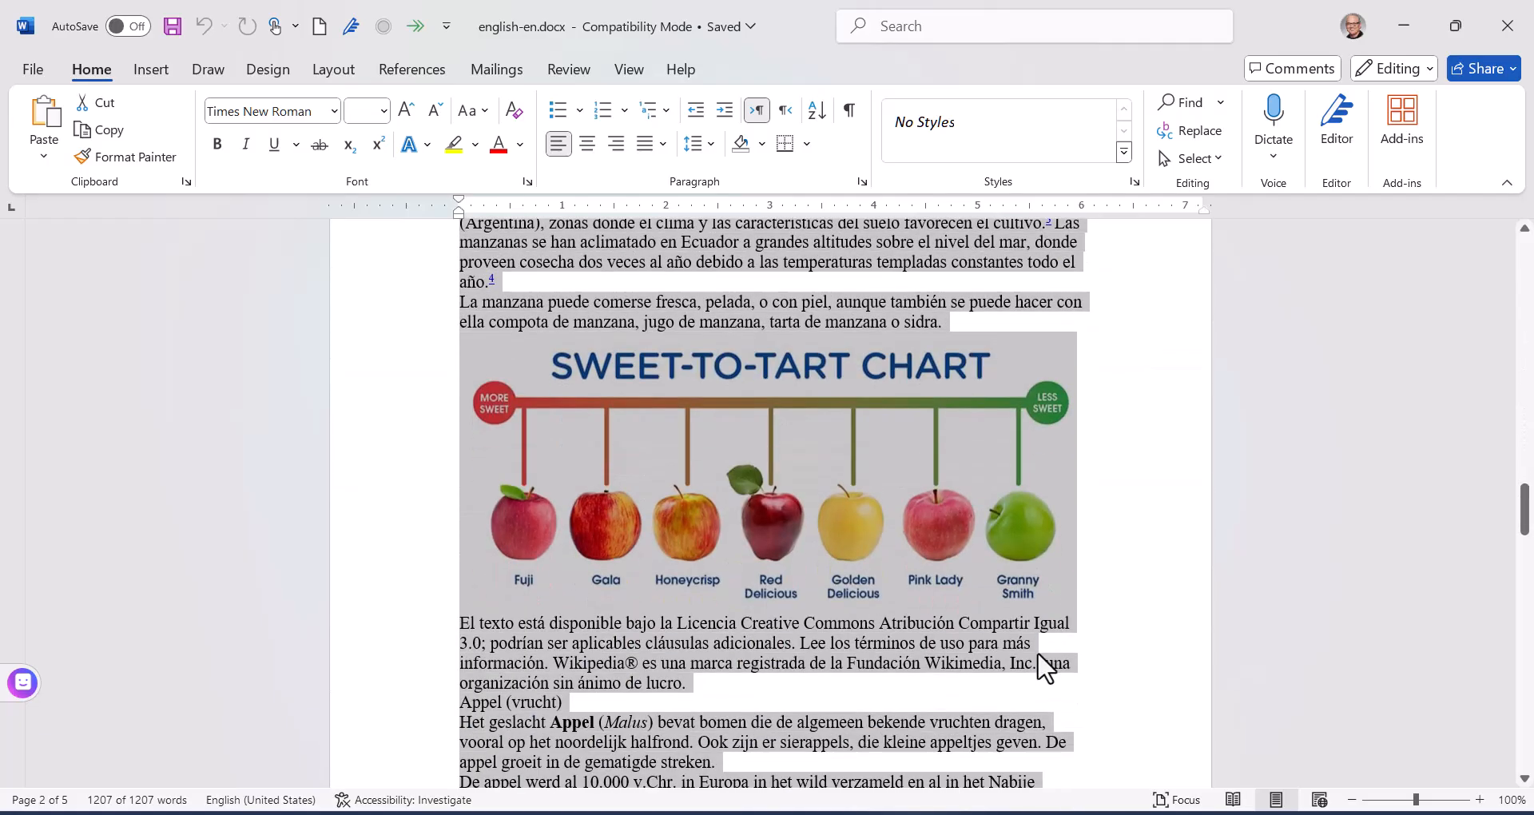
scroll("down", 3)
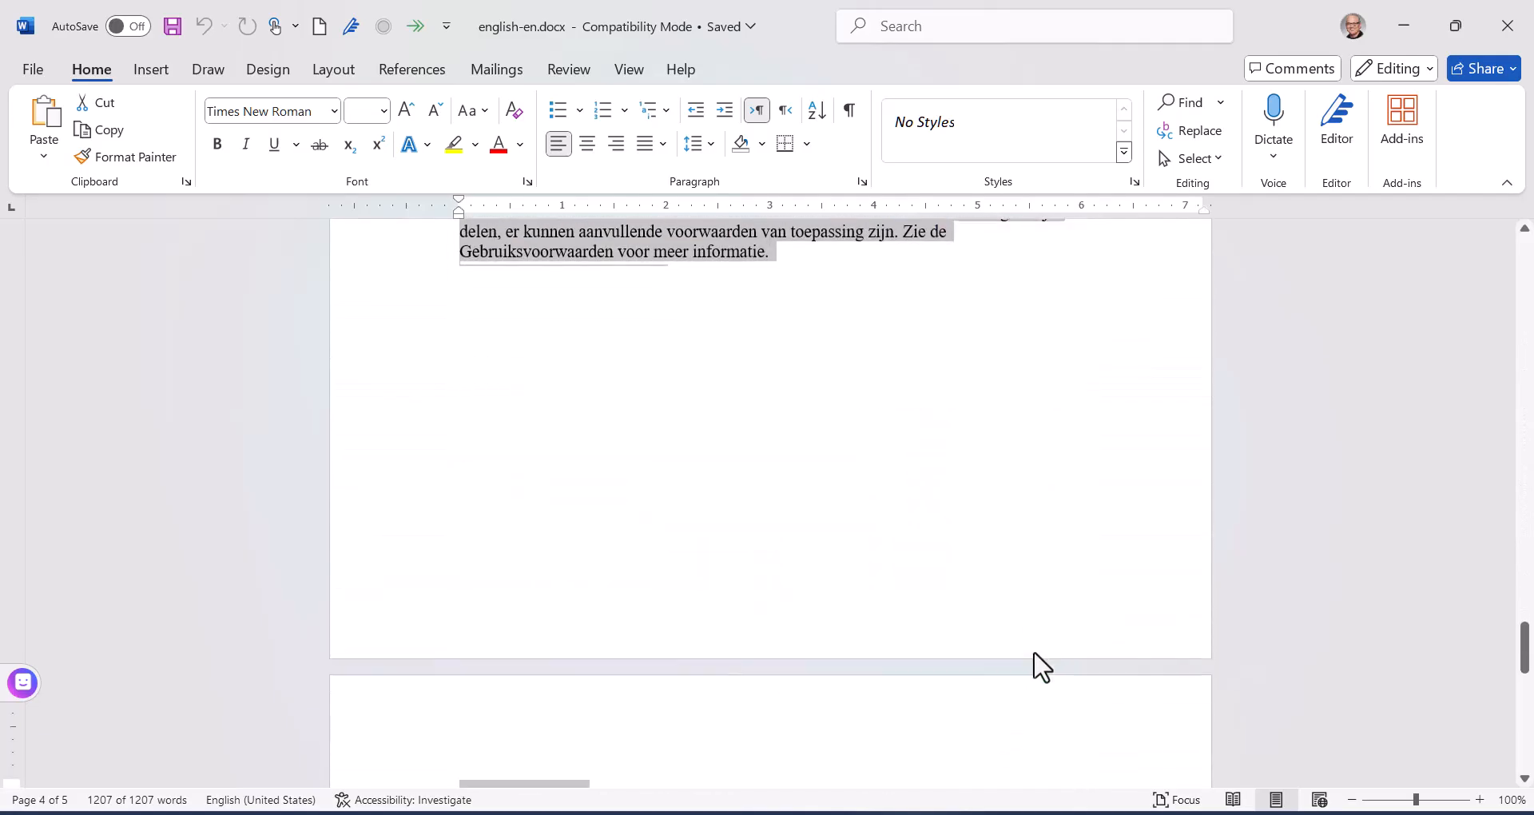